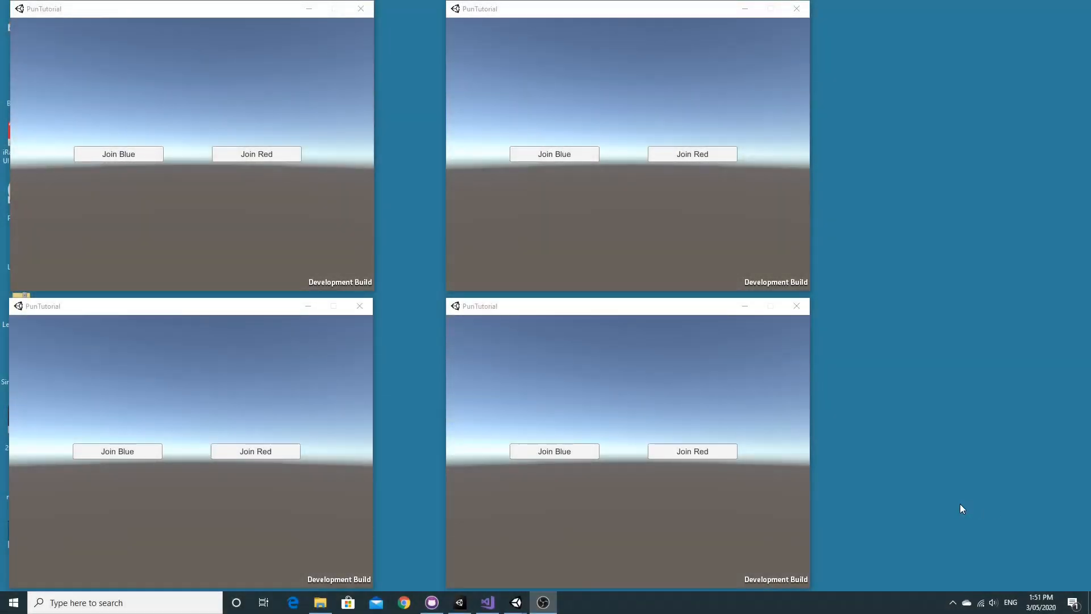
pyautogui.moveTo(890, 481)
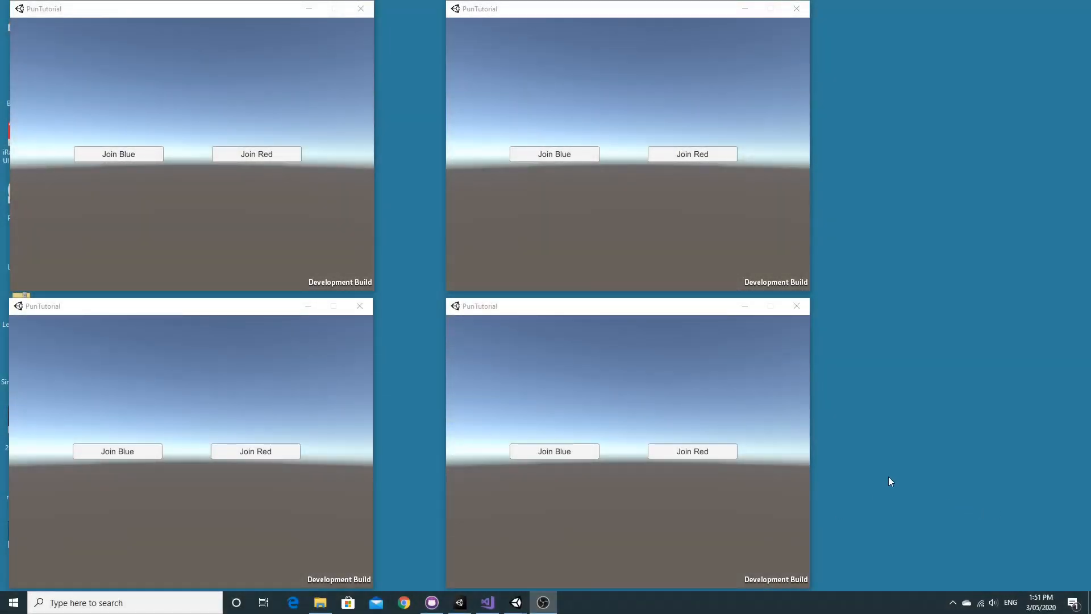
pyautogui.moveTo(919, 436)
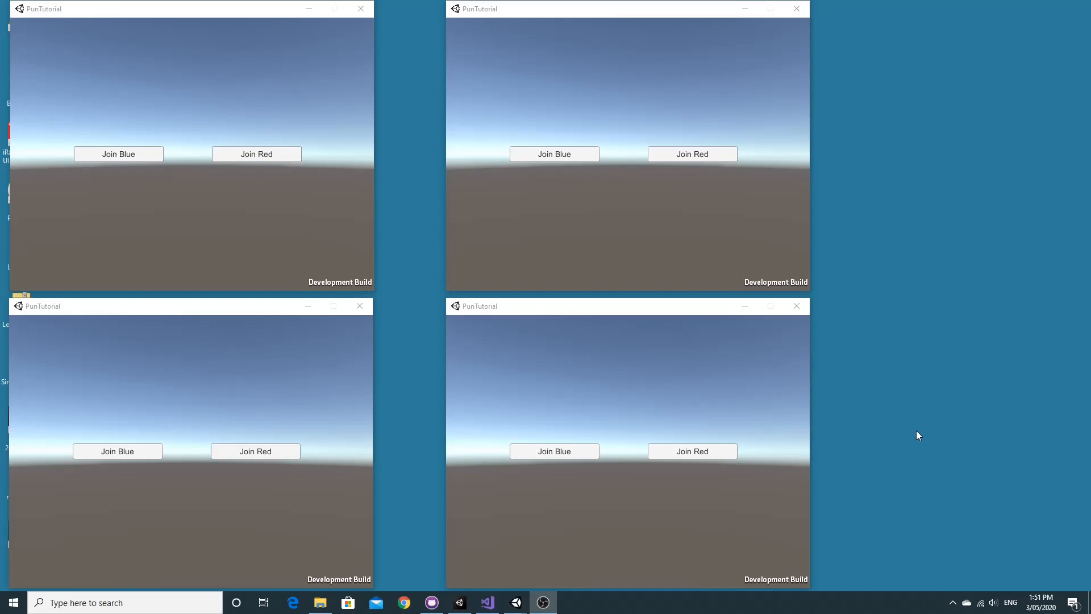
pyautogui.moveTo(952, 440)
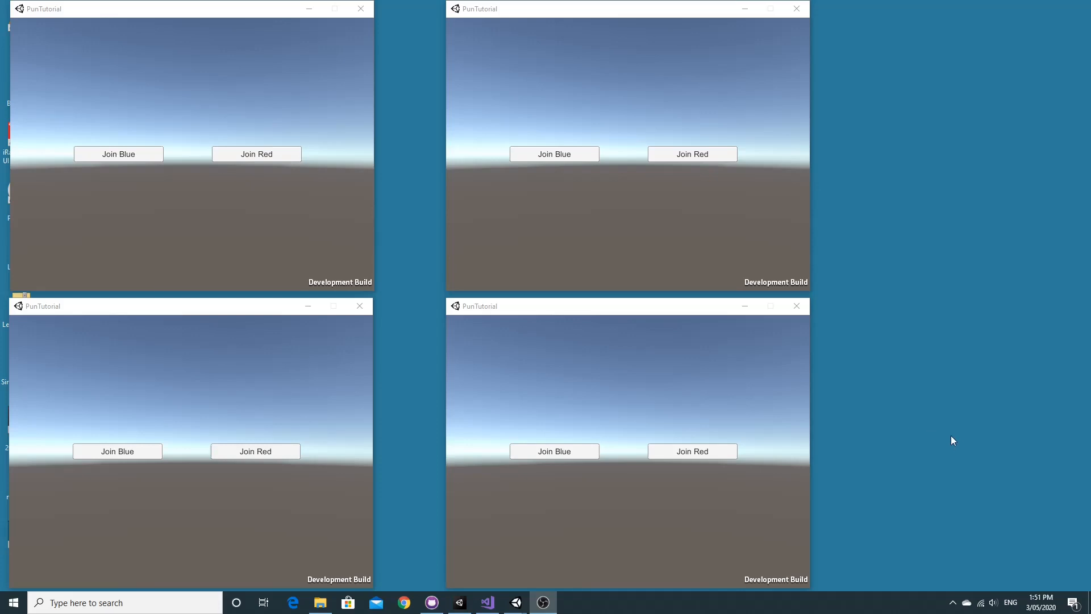
pyautogui.moveTo(860, 425)
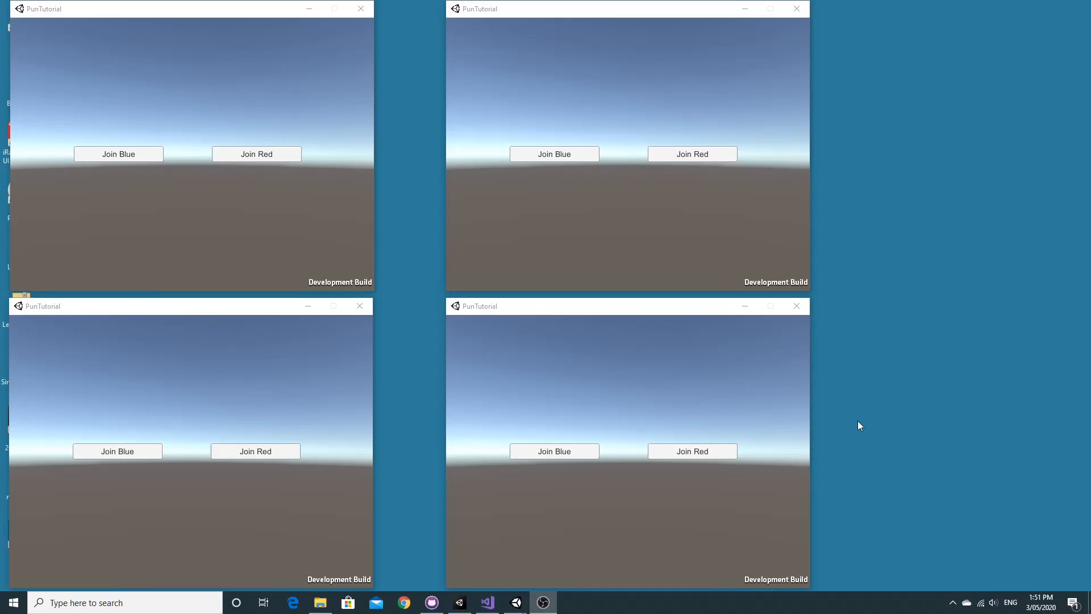
pyautogui.moveTo(866, 422)
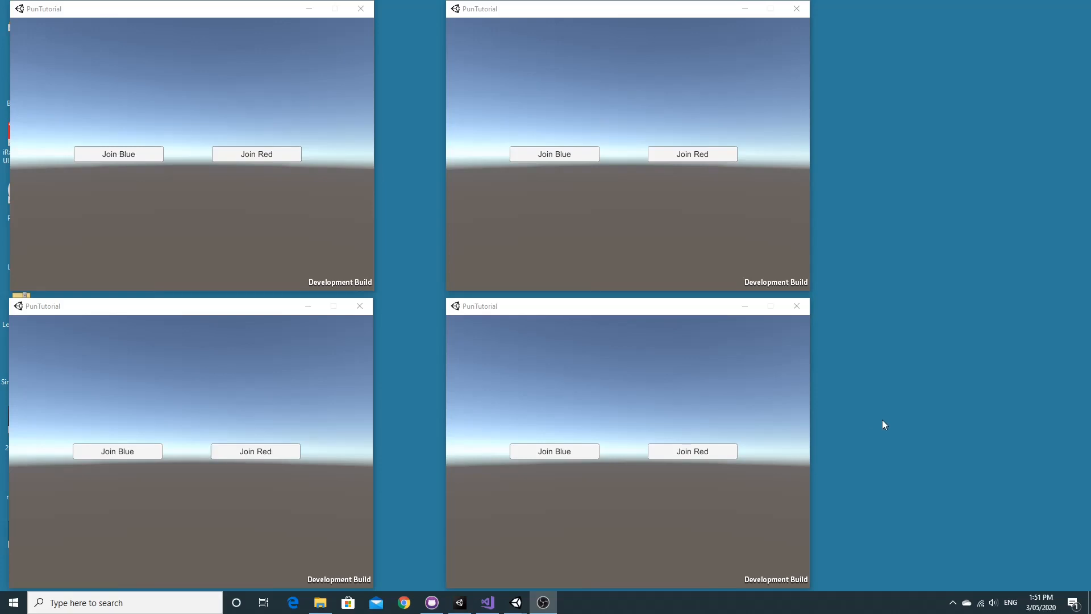
pyautogui.moveTo(896, 427)
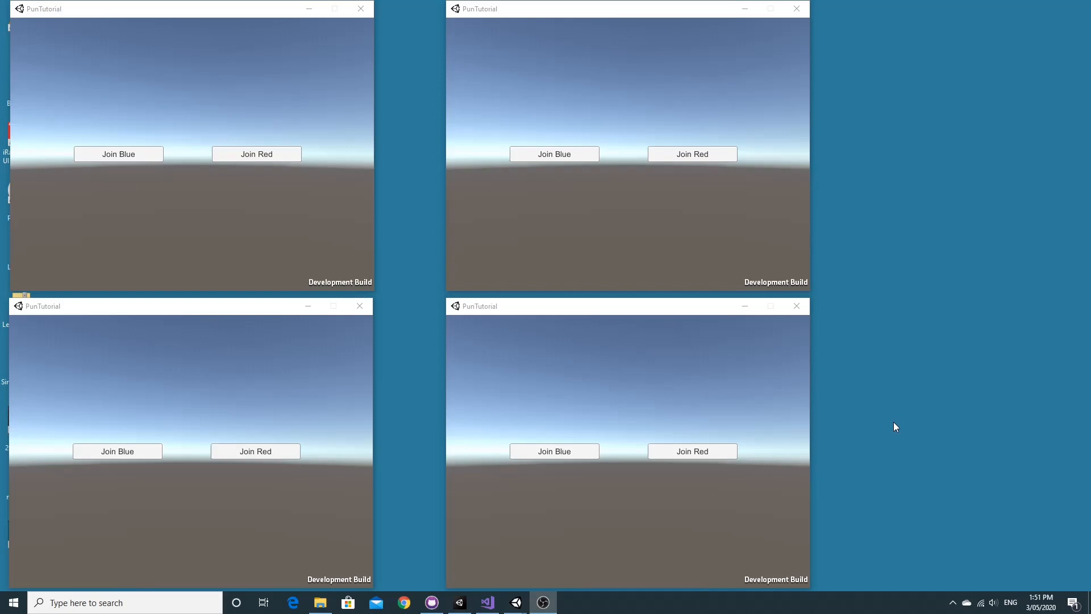
pyautogui.moveTo(924, 457)
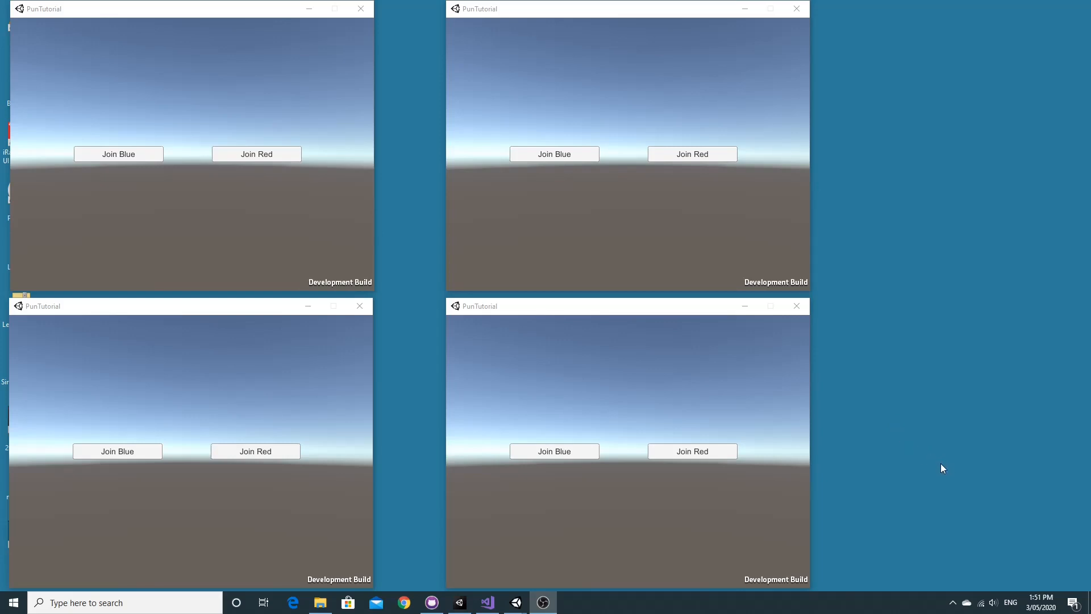
pyautogui.moveTo(967, 478)
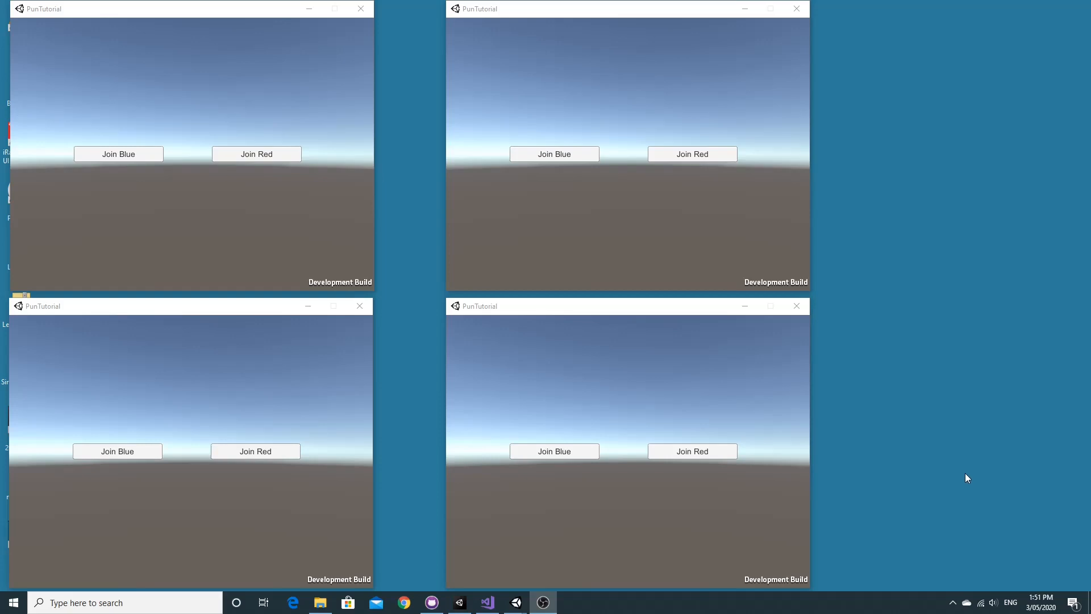
pyautogui.moveTo(984, 484)
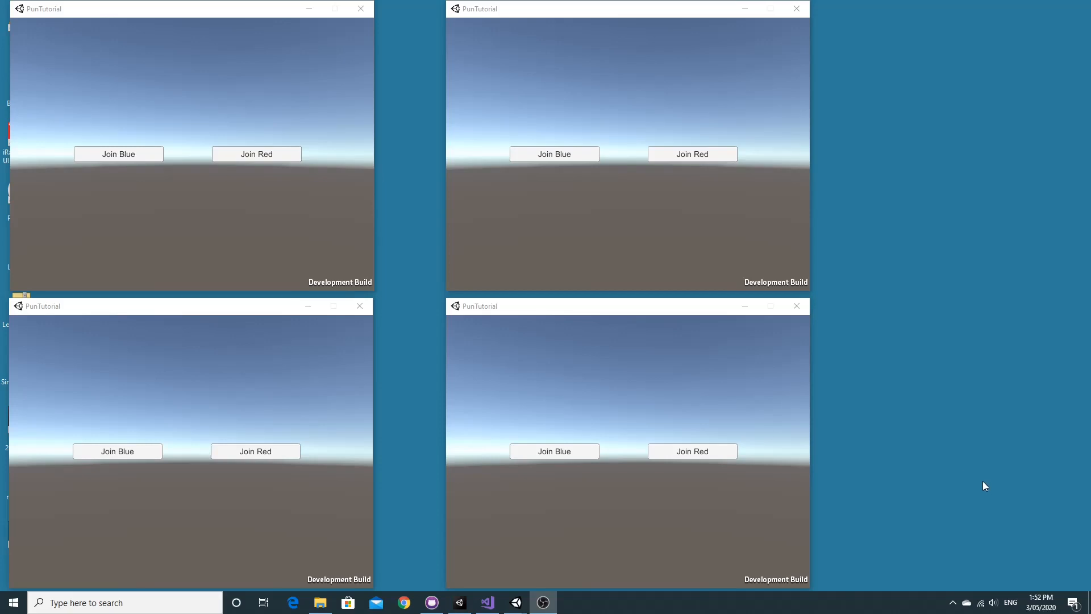
pyautogui.moveTo(1030, 500)
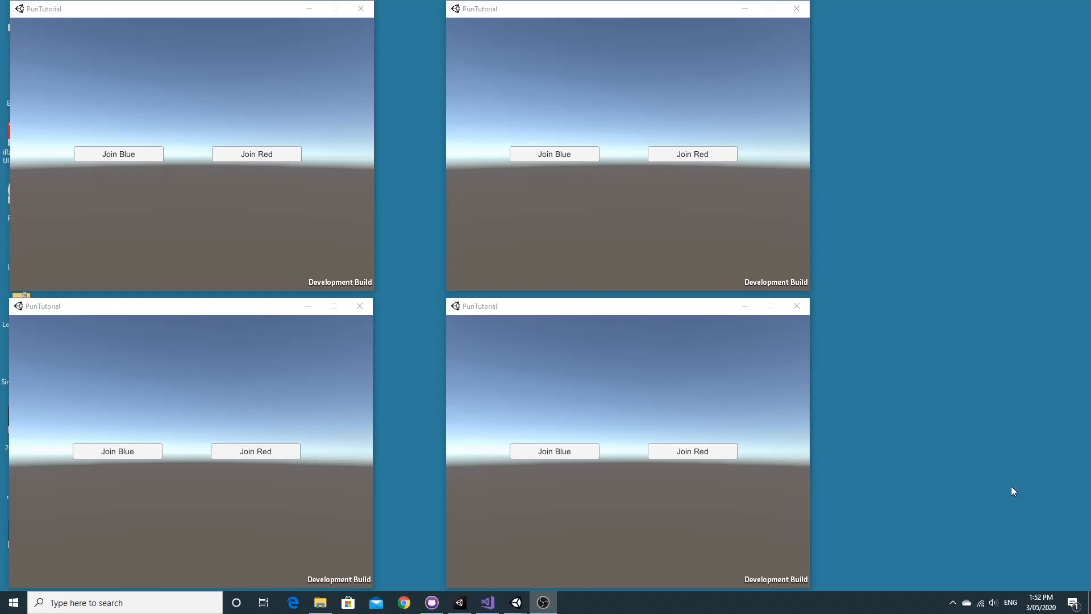
pyautogui.moveTo(1013, 495)
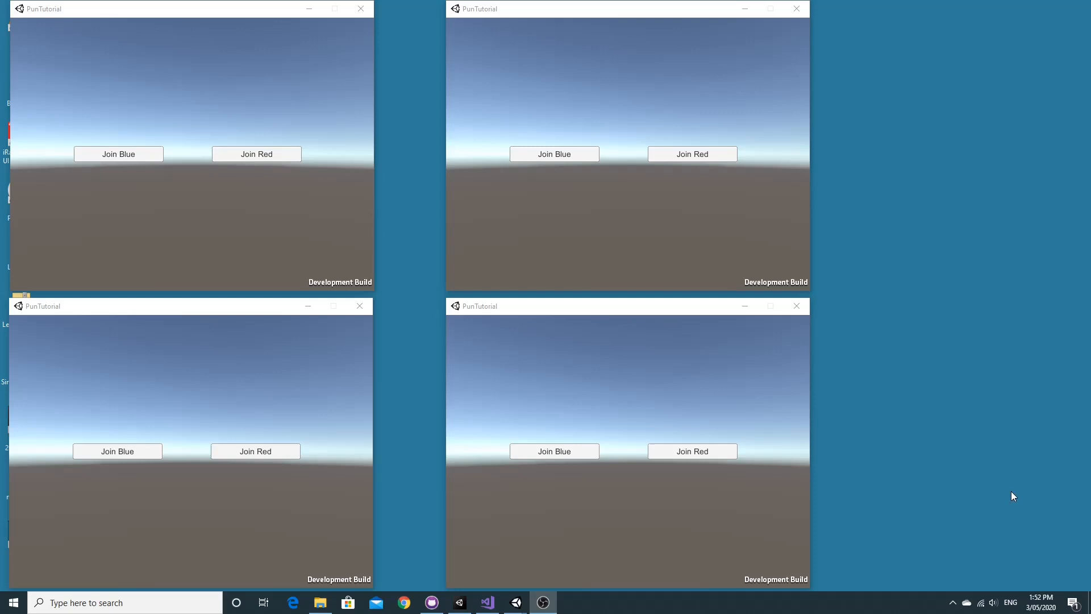
pyautogui.moveTo(545, 162)
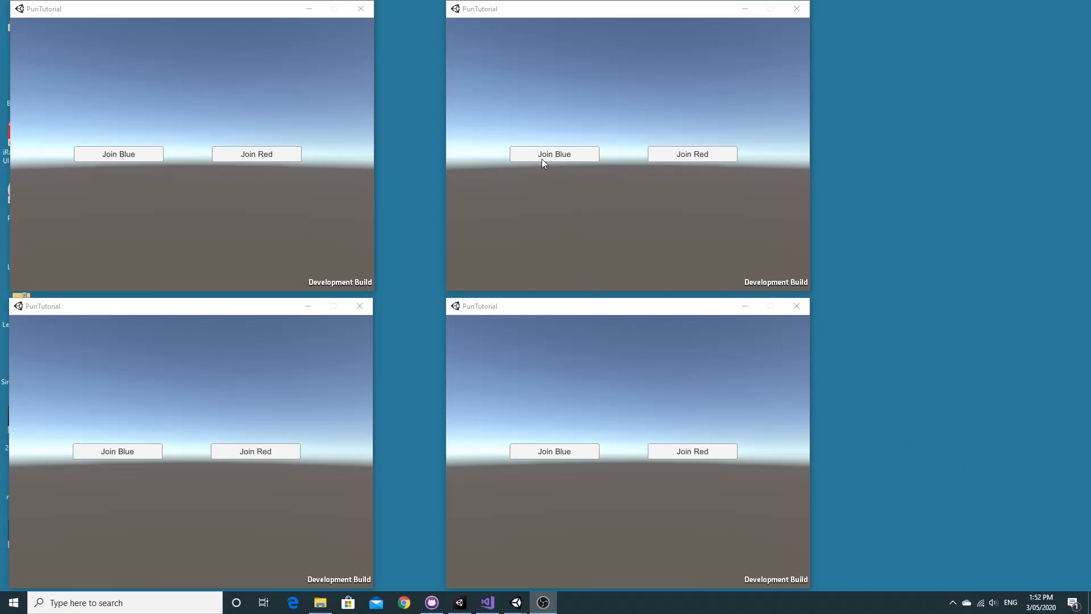
# - Join the games to teams: top-left blue, top-right red, bottom-right blue, bottom-left red
pyautogui.click(118, 154)
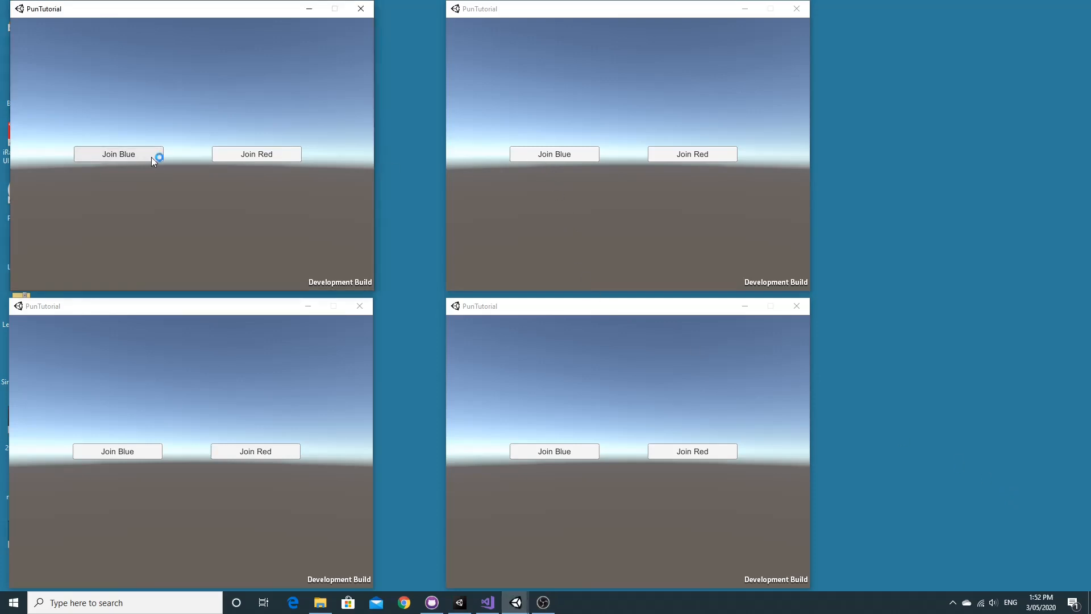
pyautogui.click(118, 155)
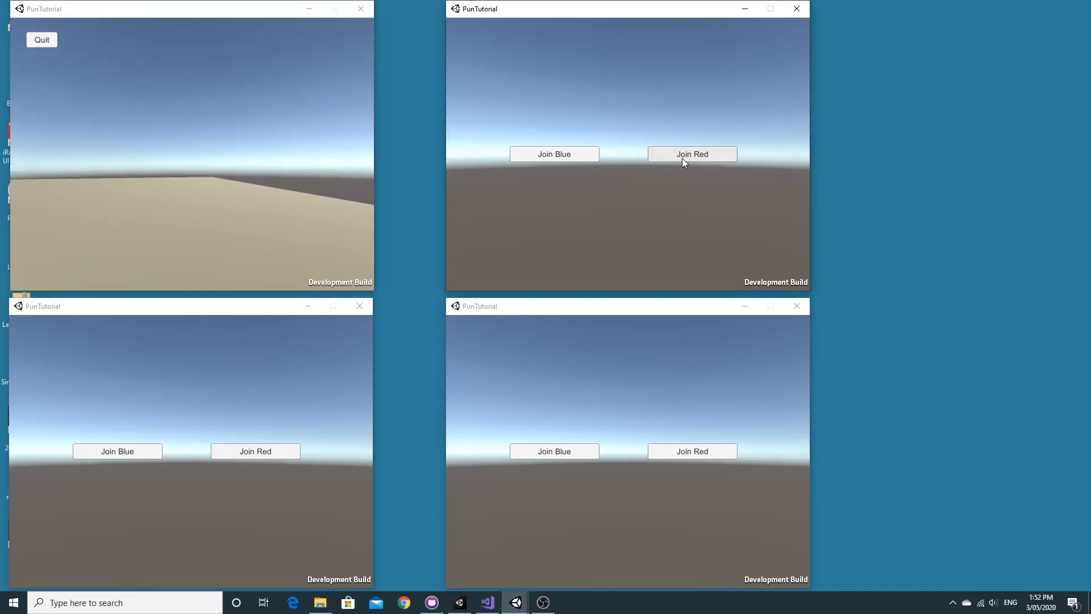
pyautogui.click(692, 154)
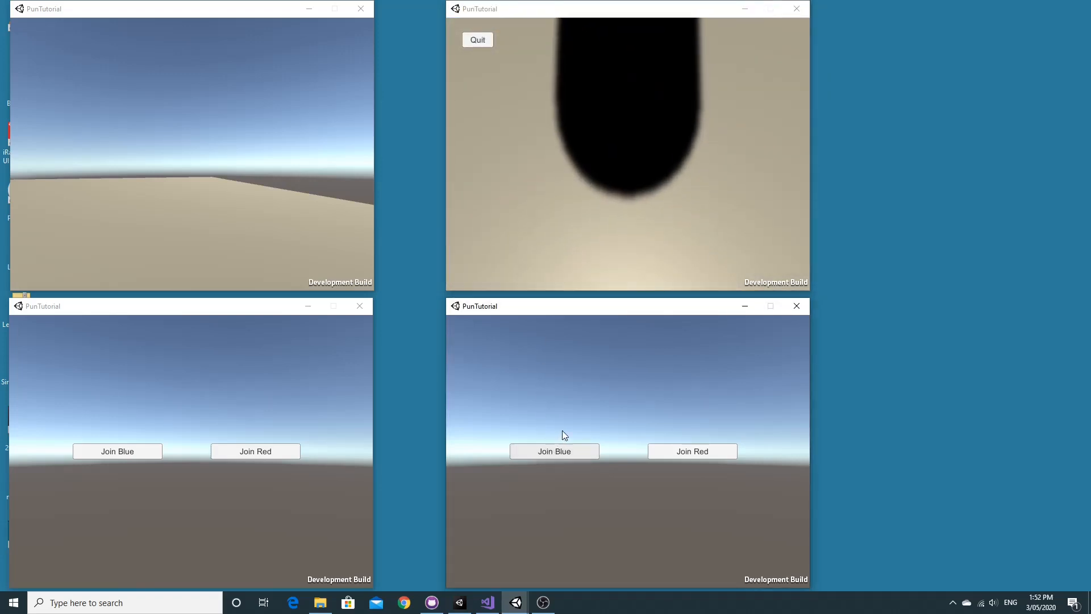
pyautogui.click(554, 451)
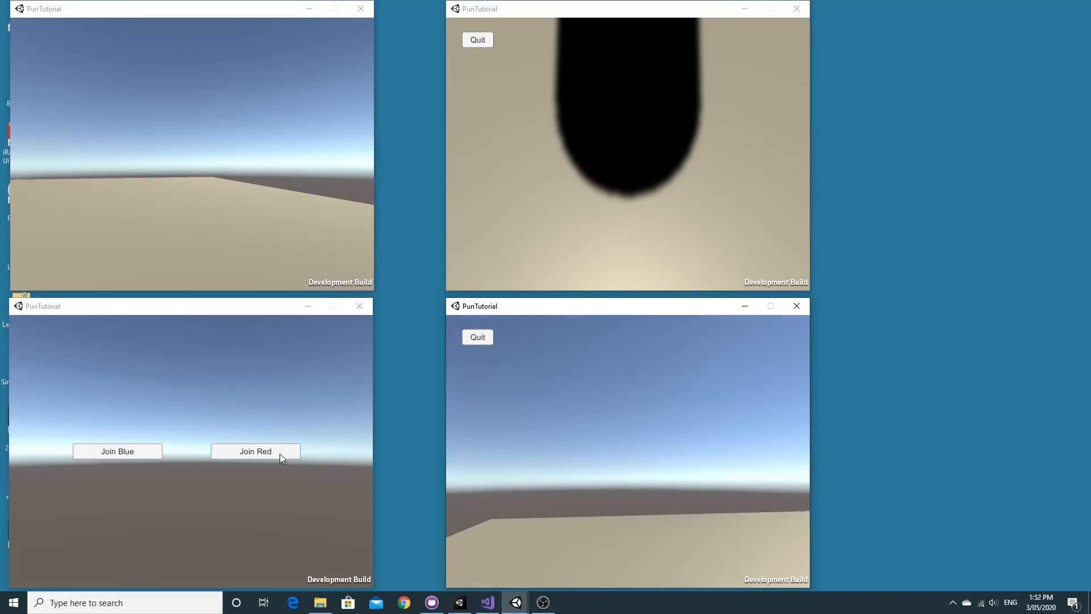
pyautogui.click(254, 450)
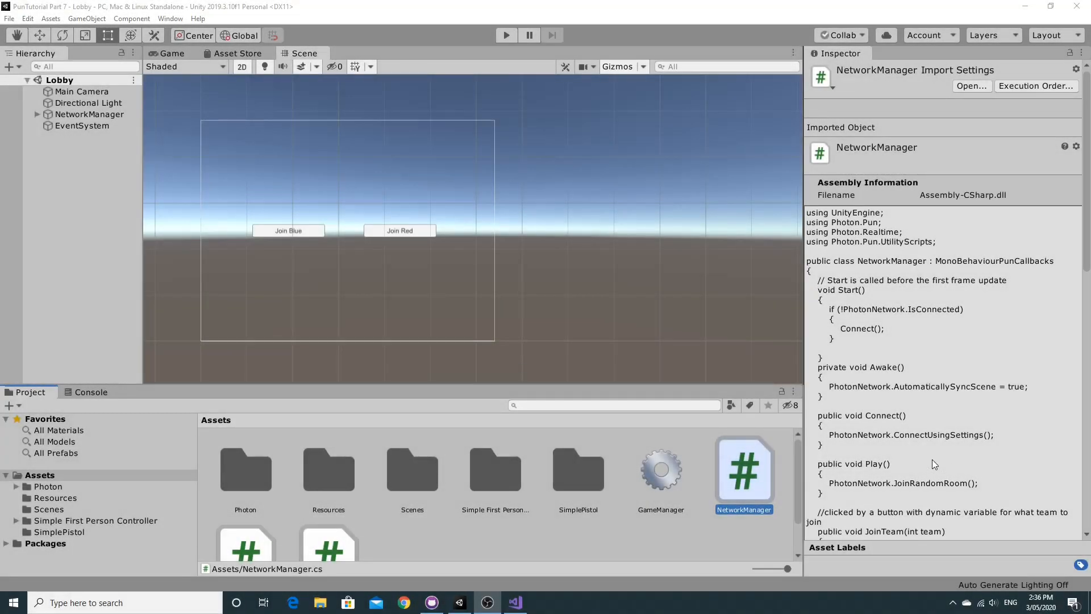
pyautogui.moveTo(934, 452)
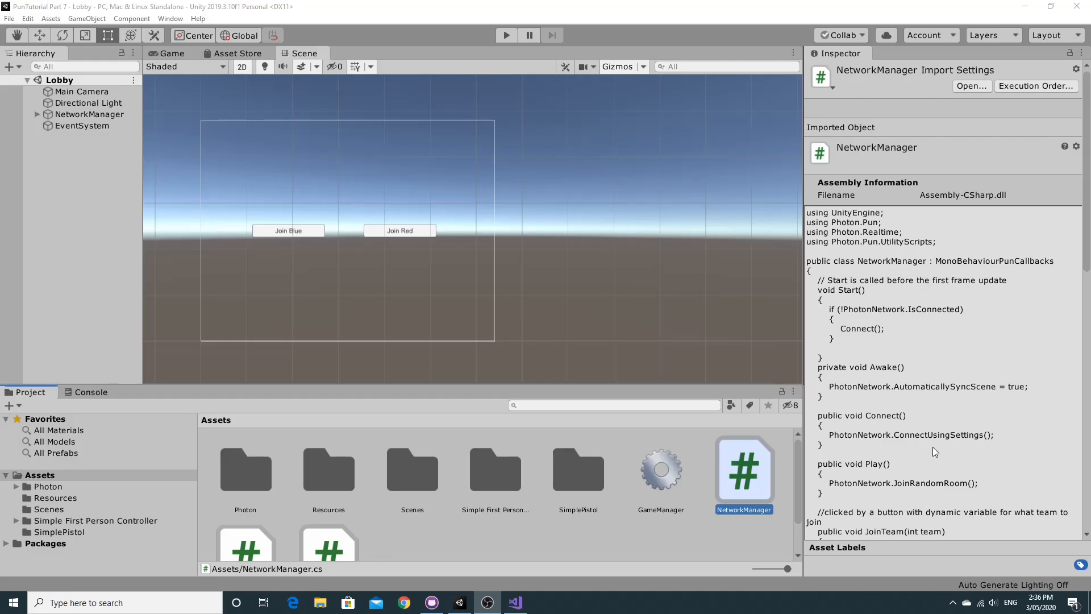
# - Select NetworkManager in Assets to preview its Photon connection and team-joining code
pyautogui.click(612, 405)
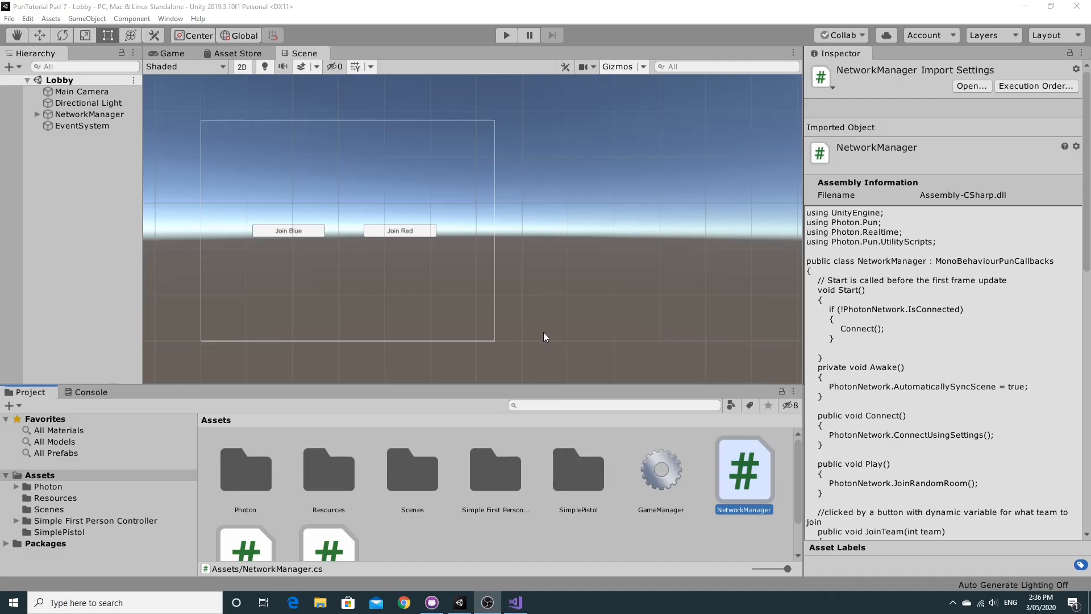
pyautogui.moveTo(485, 332)
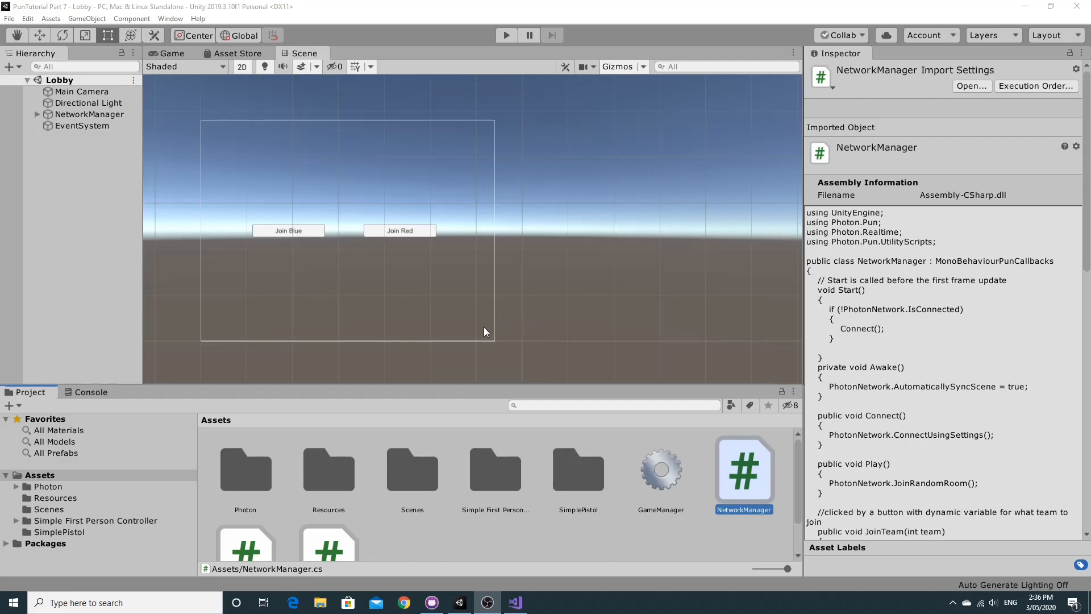
pyautogui.moveTo(468, 306)
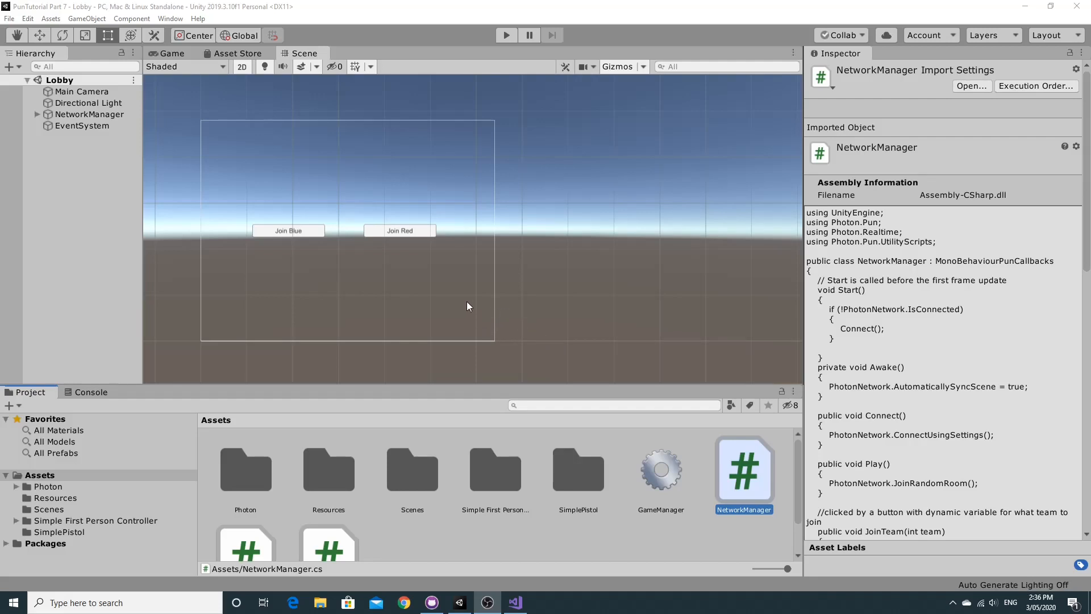
pyautogui.moveTo(471, 309)
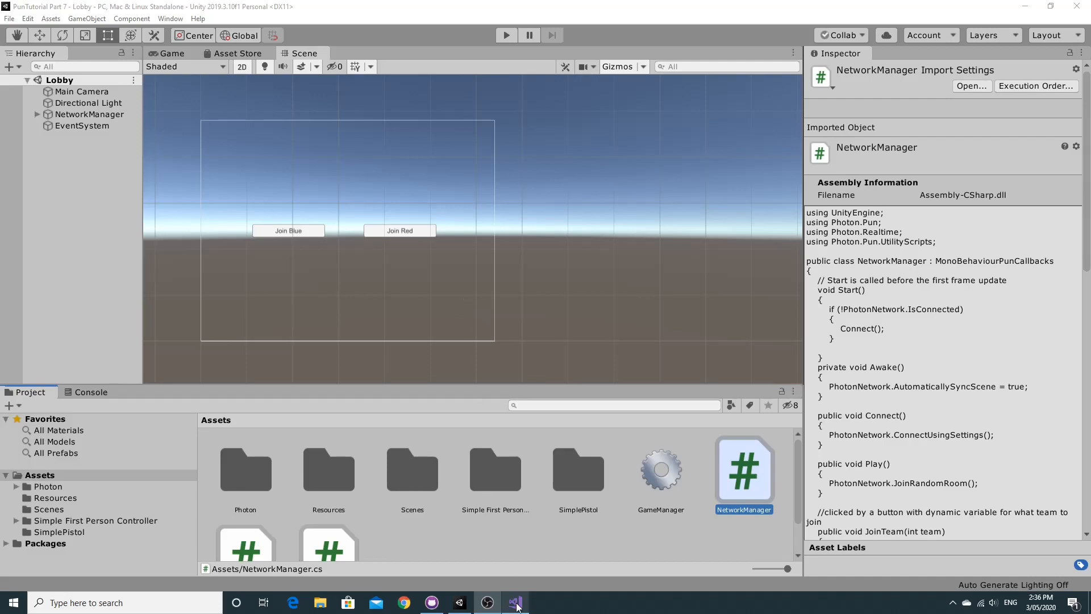
pyautogui.moveTo(515, 602)
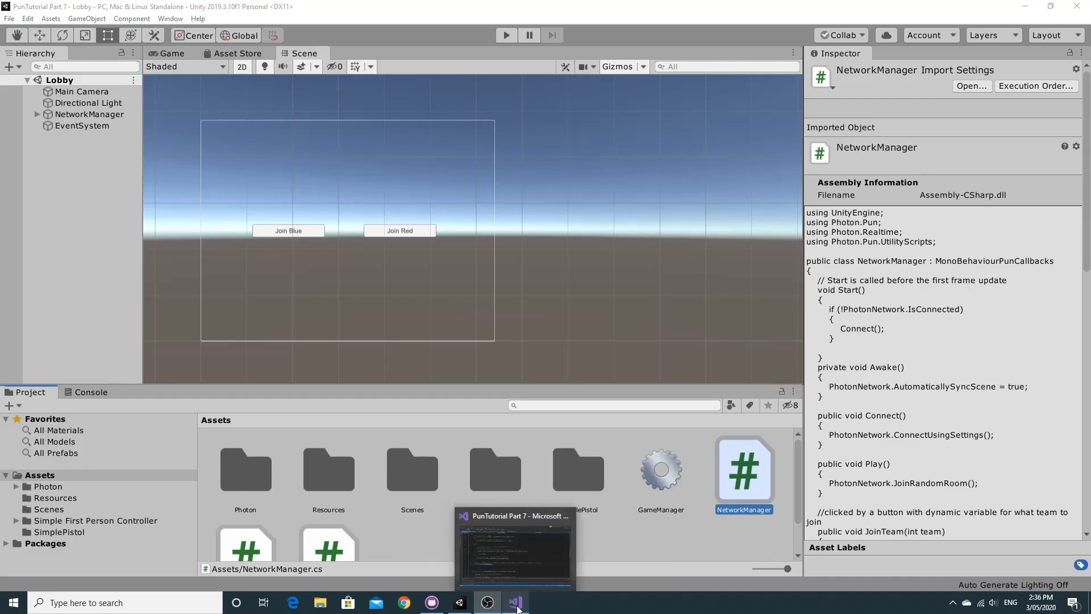
# - Open NetworkManager.cs in Visual Studio and highlight the team parameter in JoinTeam
pyautogui.click(514, 602)
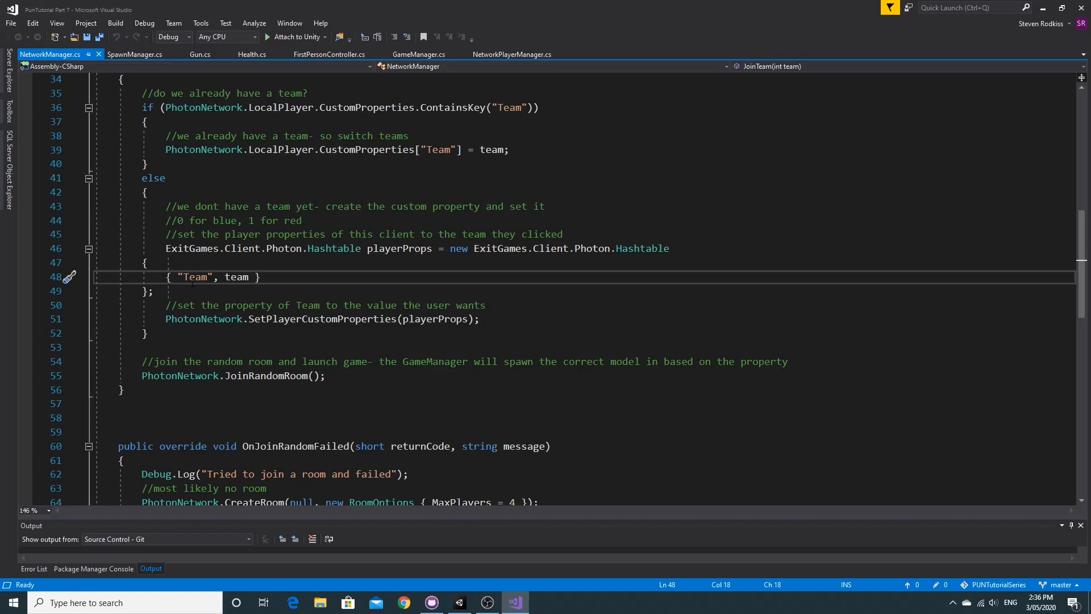
pyautogui.moveTo(238, 277)
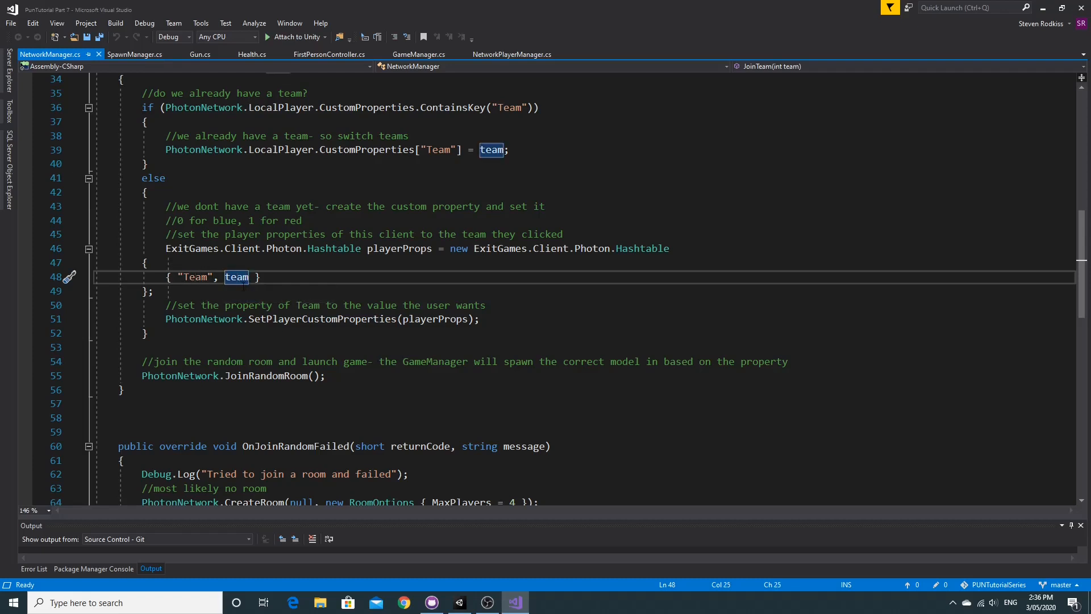
pyautogui.moveTo(237, 277)
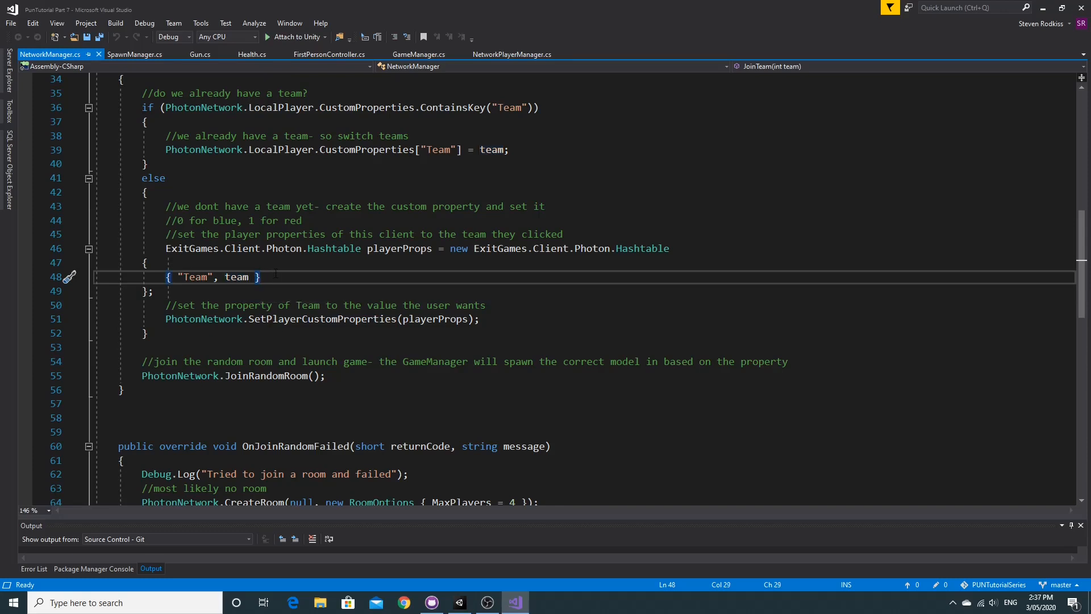
pyautogui.doubleClick(235, 276)
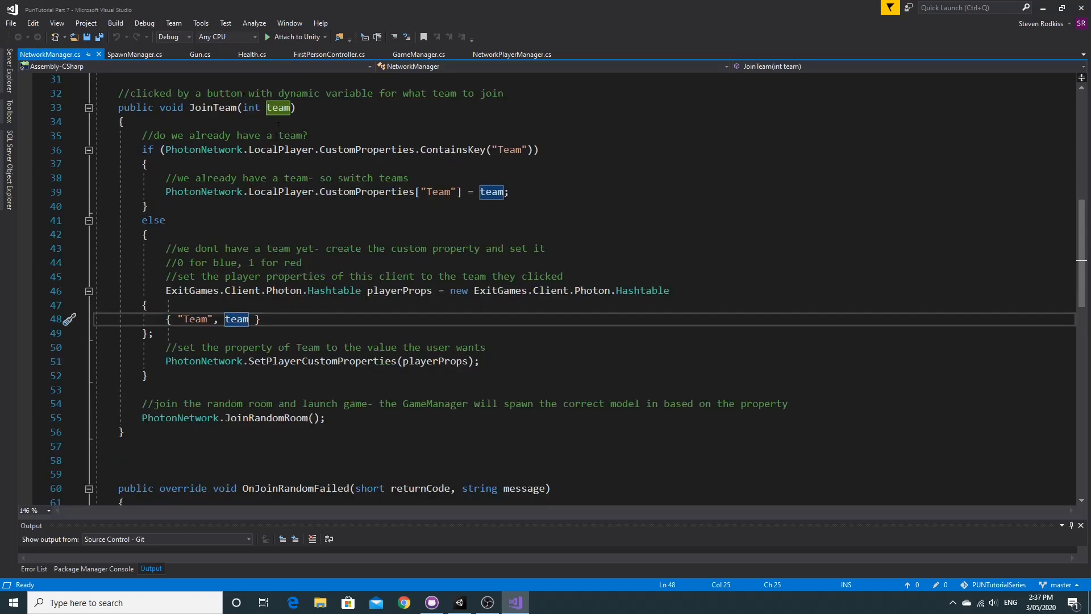
pyautogui.moveTo(236, 319)
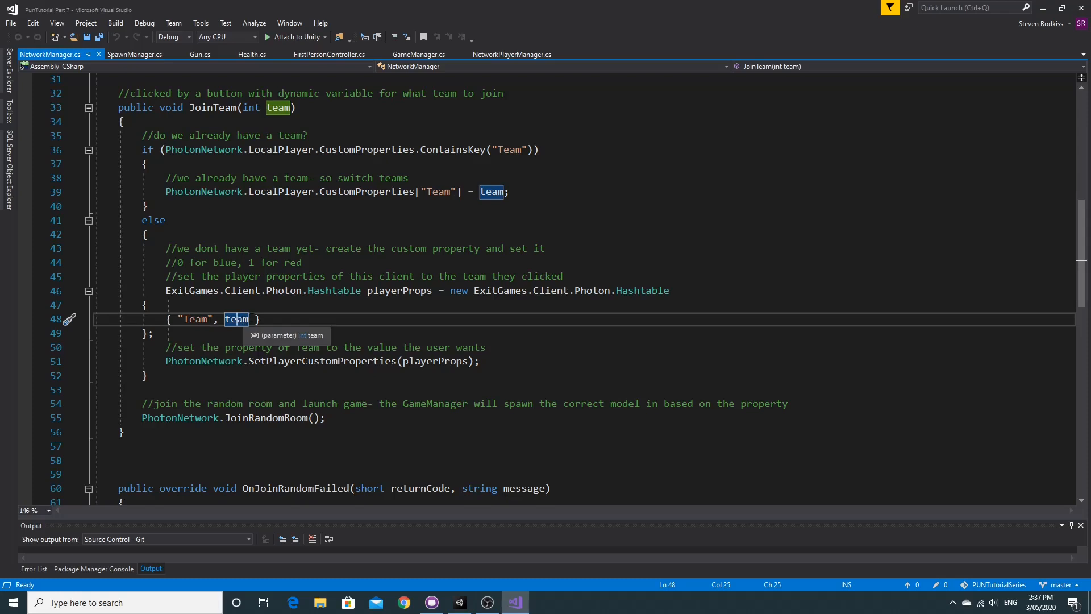
pyautogui.click(419, 55)
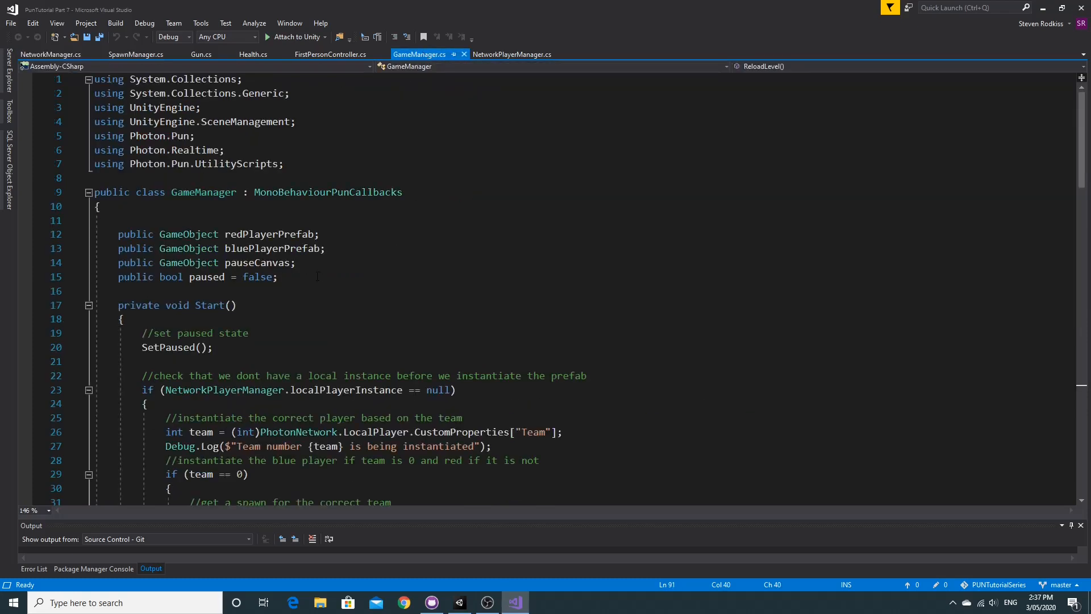
pyautogui.scroll(-3)
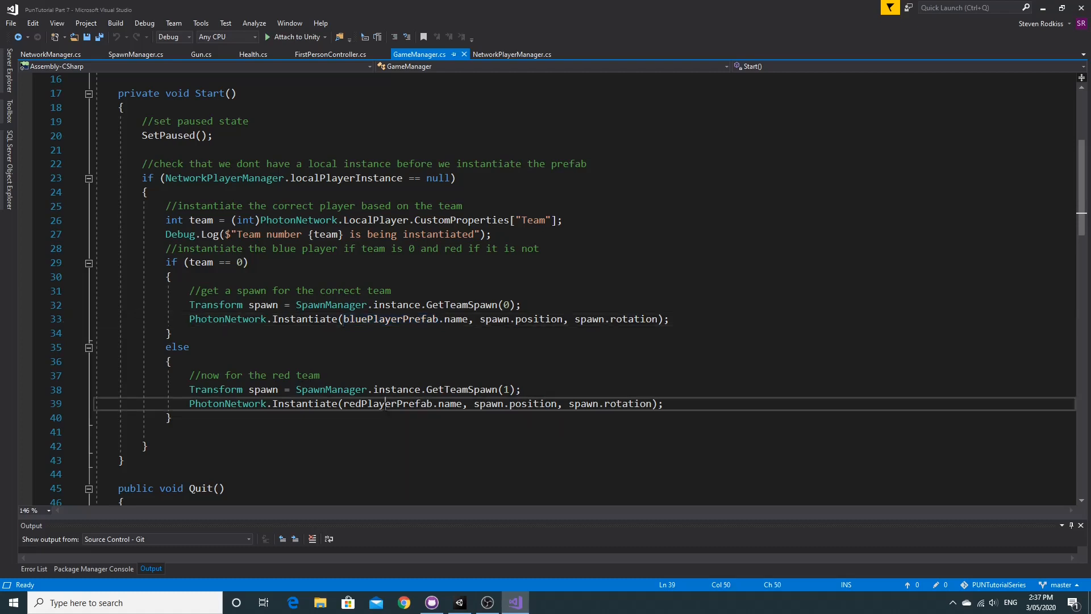
pyautogui.doubleClick(388, 404)
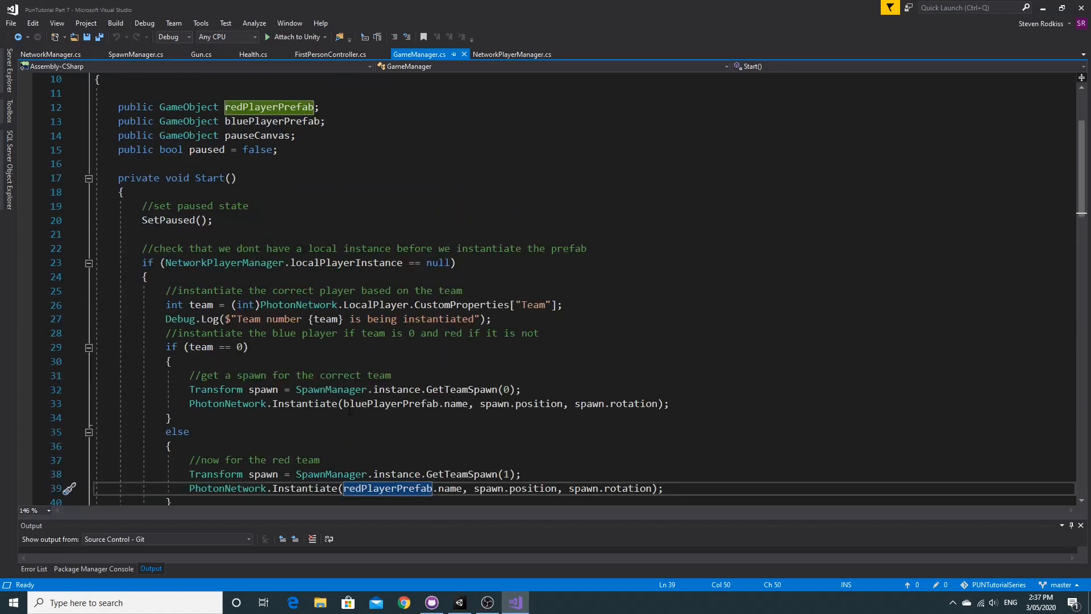
pyautogui.scroll(-3)
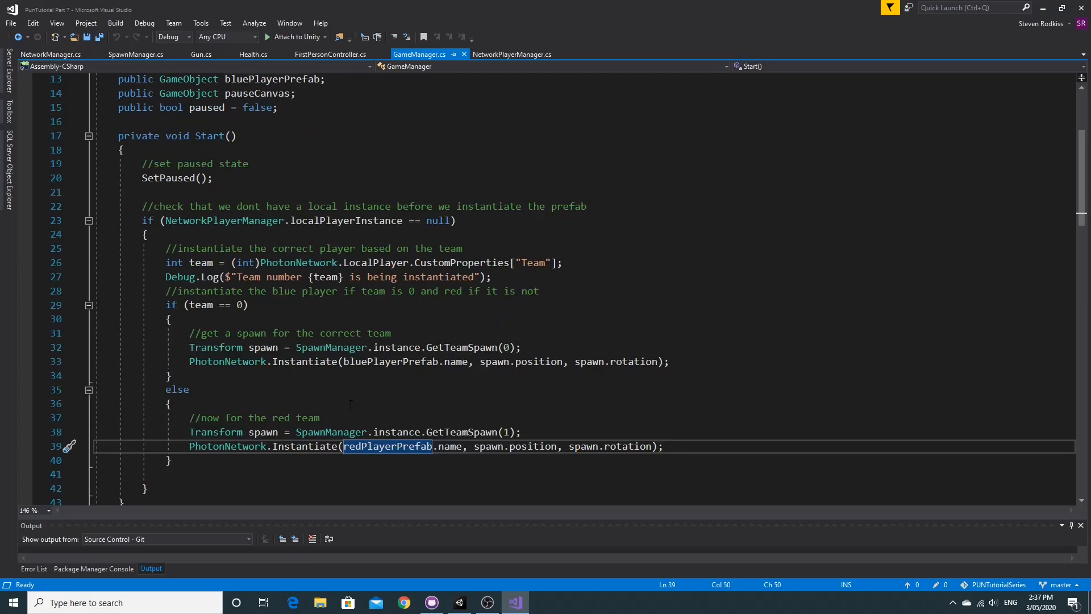
pyautogui.moveTo(335, 104)
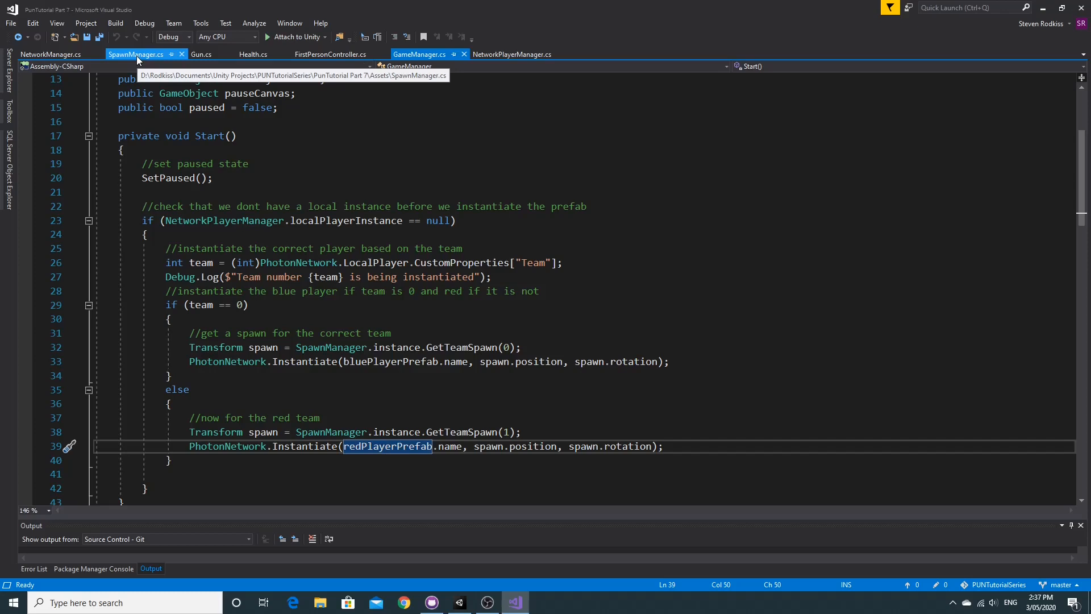
# - Show SpawnManager.cs scrolled down to its GetTeamSpawn method
pyautogui.click(136, 55)
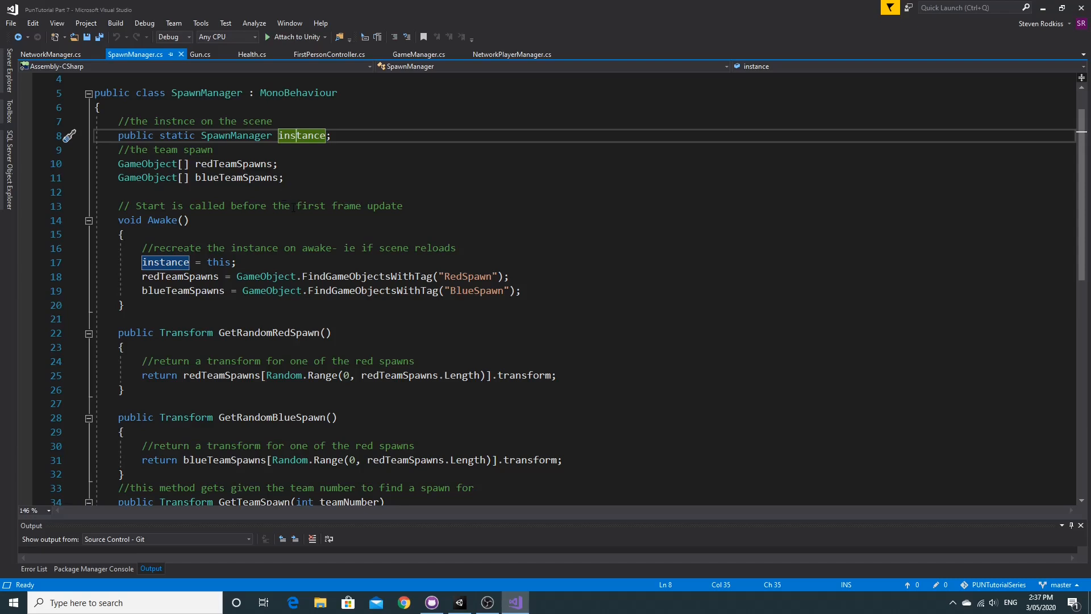
pyautogui.scroll(-3)
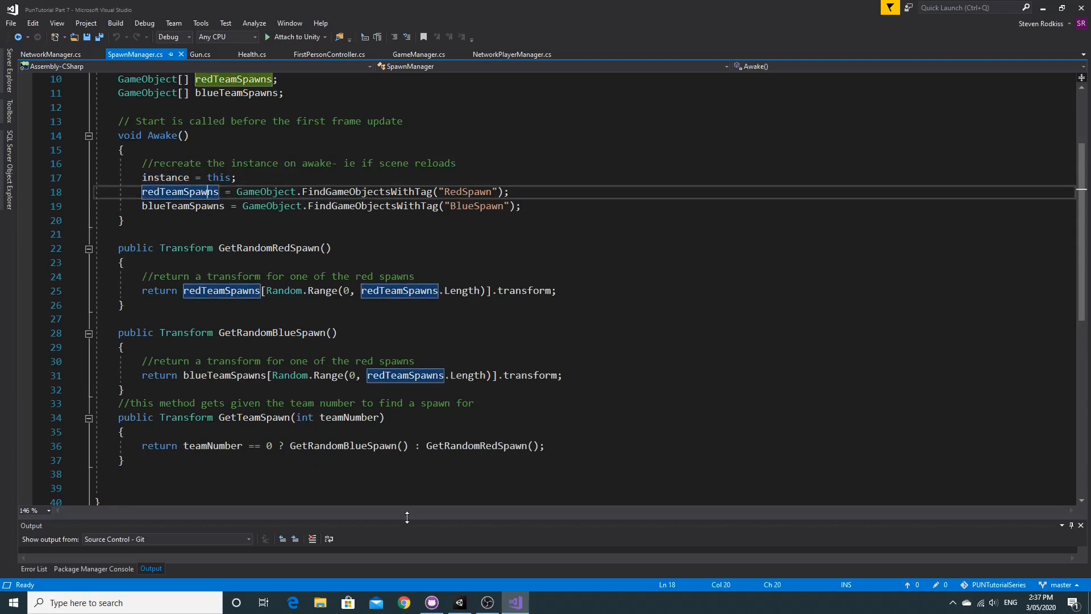
pyautogui.moveTo(463, 609)
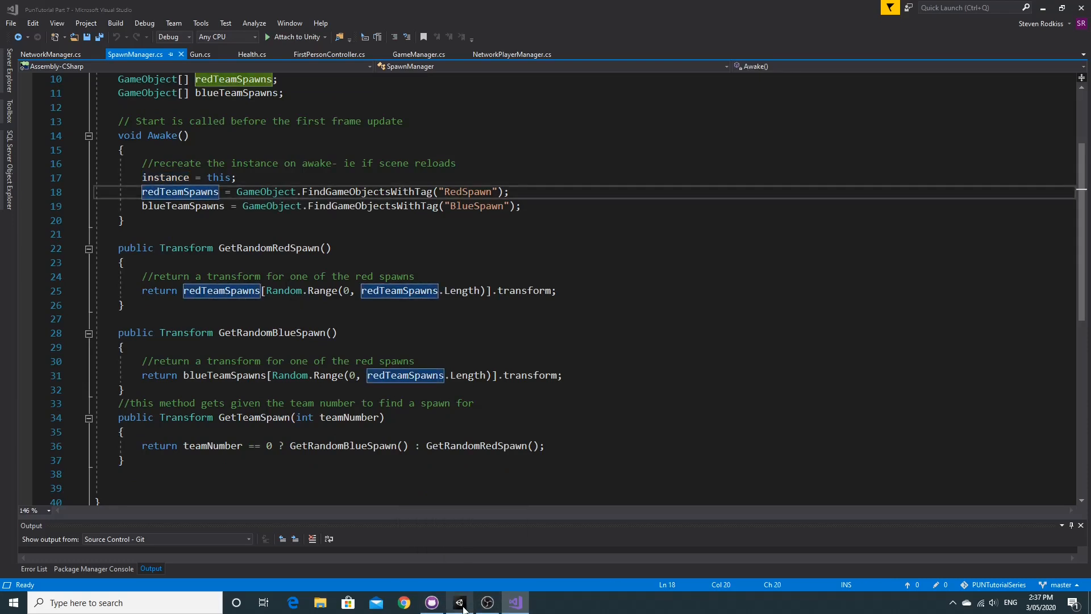
# - Open the Game scene and inspect the BlueSpawn and RedSpawn points' team tags
pyautogui.click(459, 603)
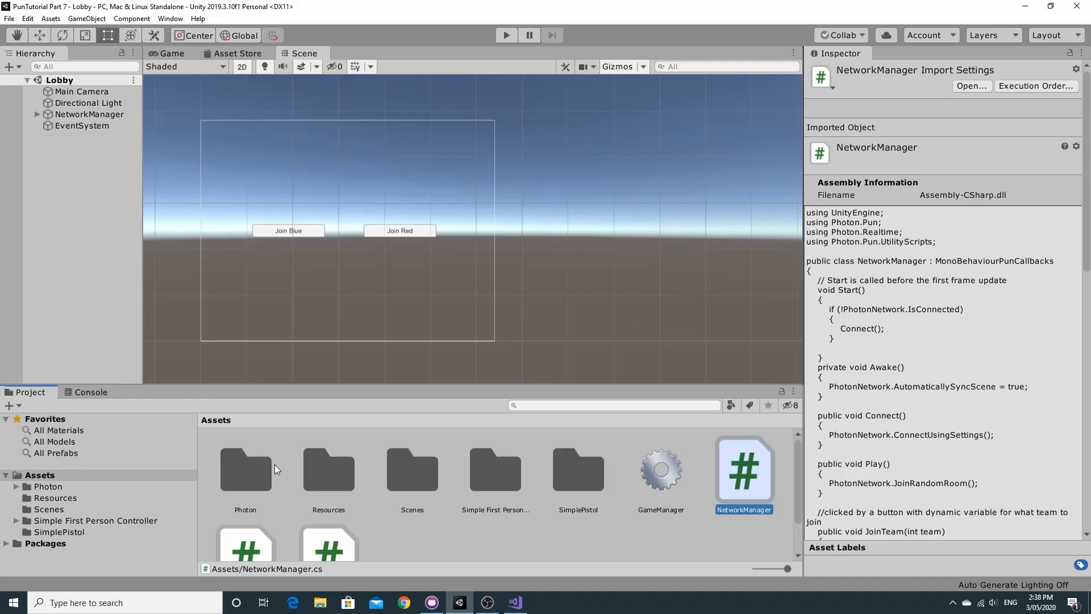
pyautogui.moveTo(355, 485)
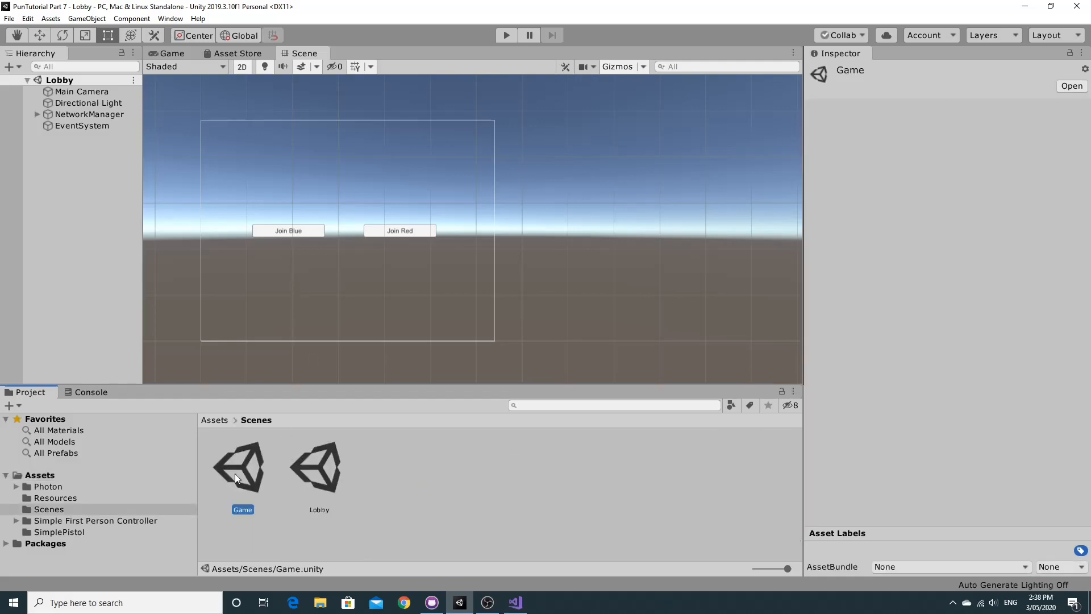
pyautogui.doubleClick(242, 466)
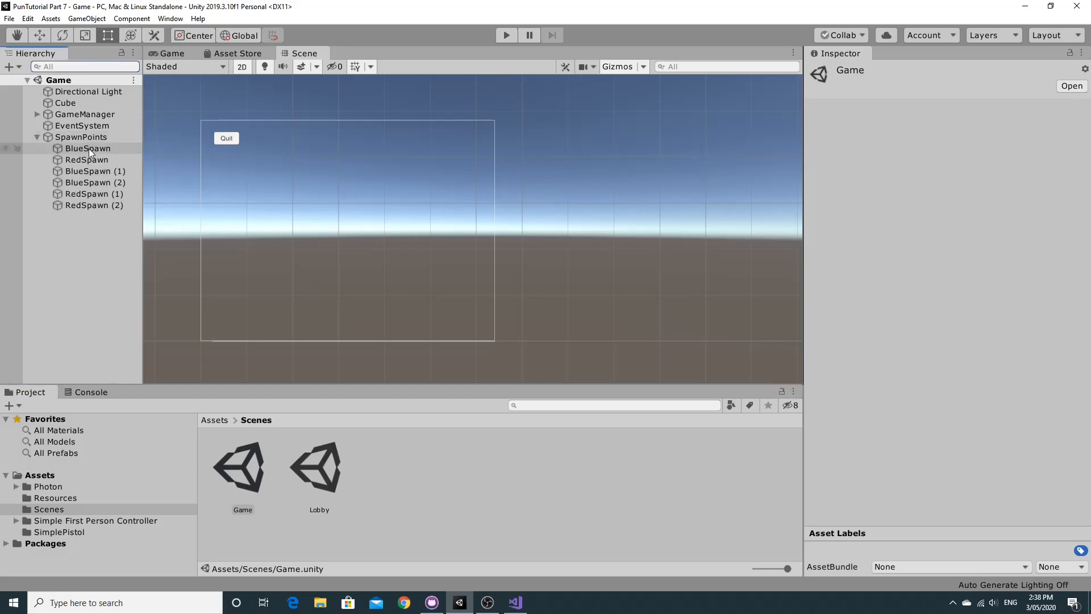
pyautogui.click(89, 148)
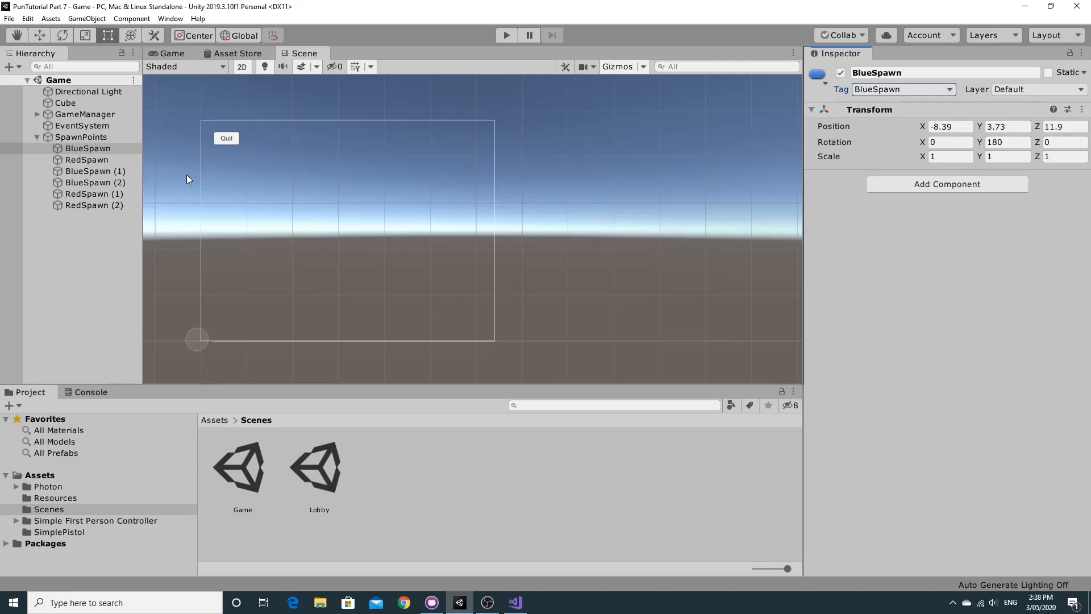
pyautogui.click(87, 159)
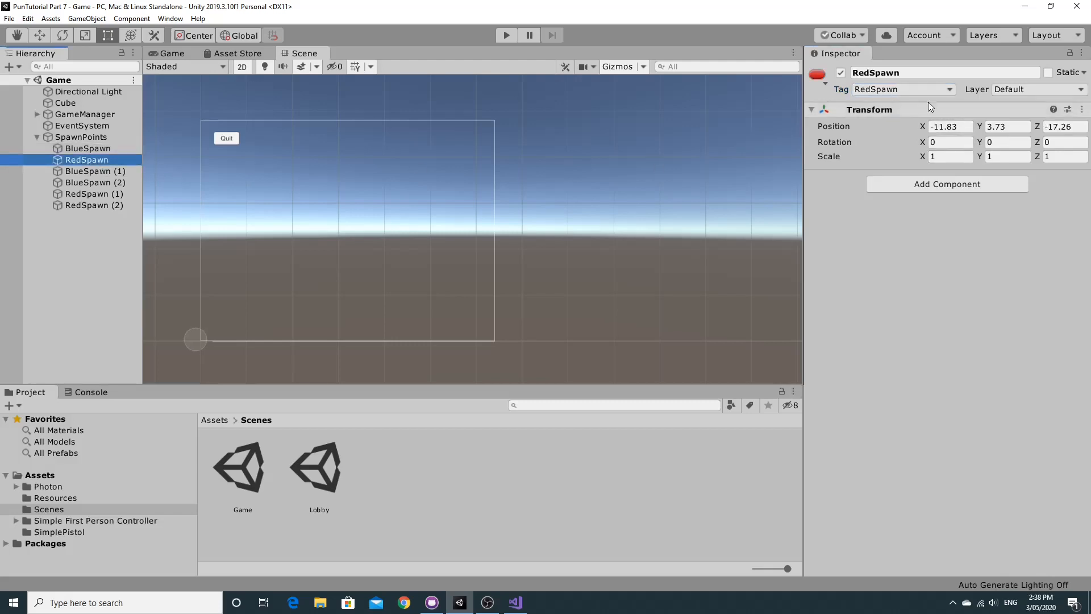
pyautogui.click(903, 89)
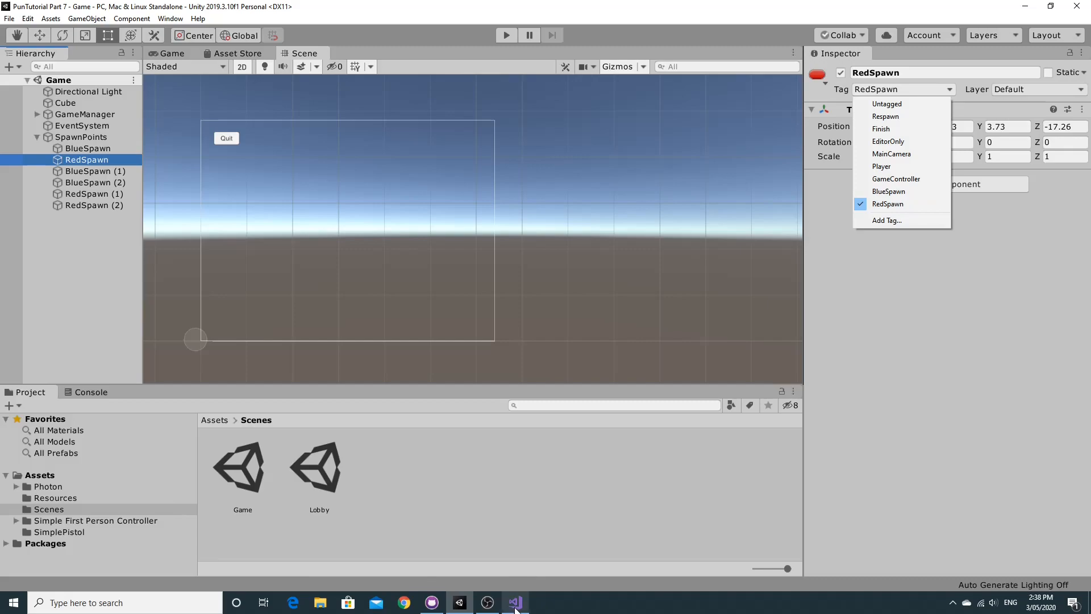
# - Return to Visual Studio to view GameManager.cs spawning each team via SpawnManager
pyautogui.click(514, 603)
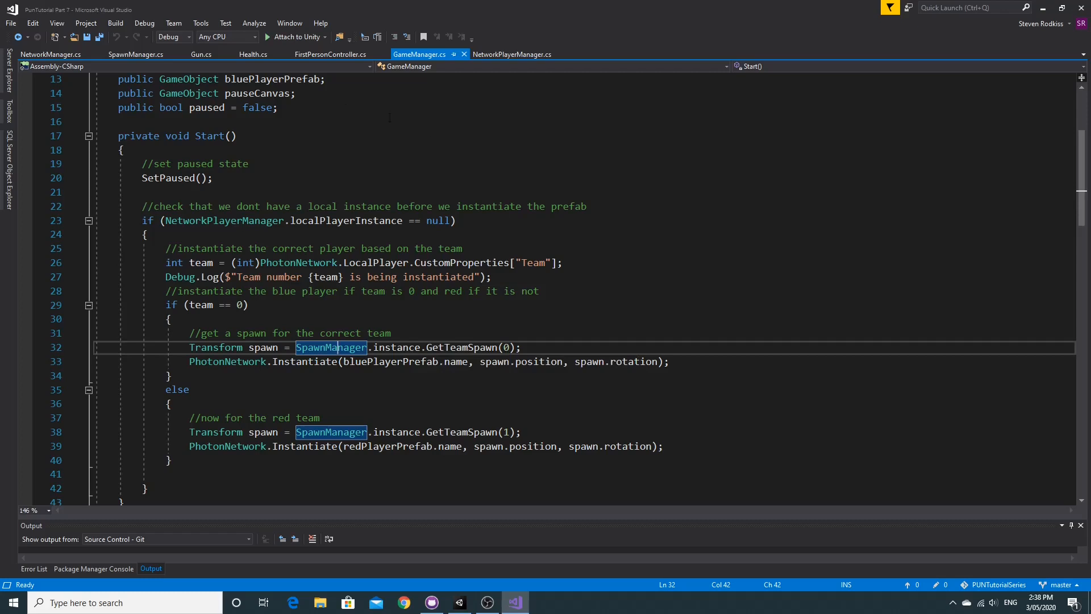
# - Show Health.cs's Respawn coroutine, then return to Unity's Game scene
pyautogui.click(254, 54)
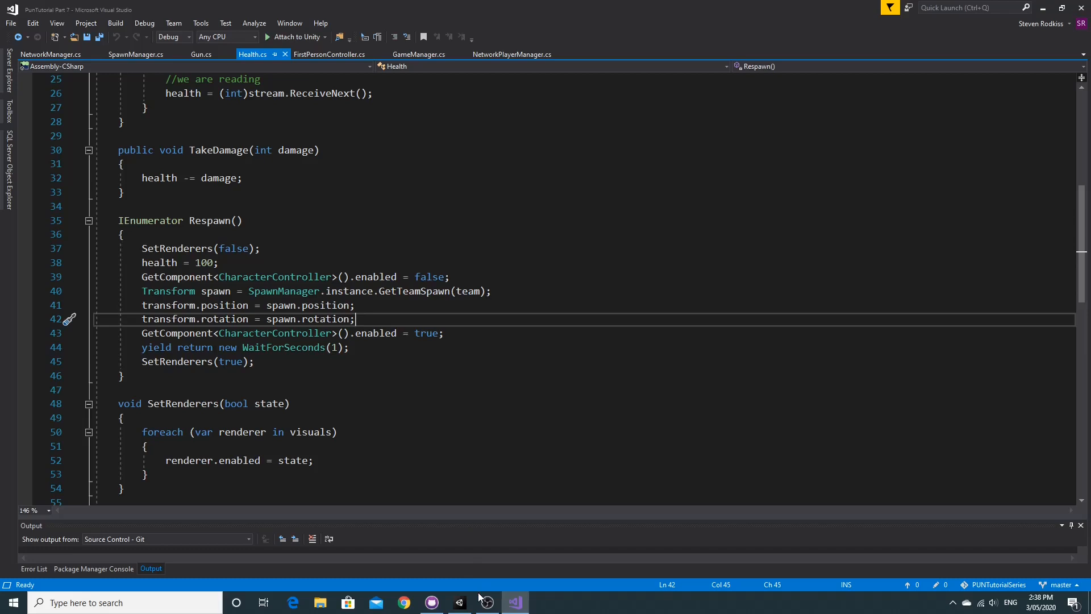
pyautogui.moveTo(487, 602)
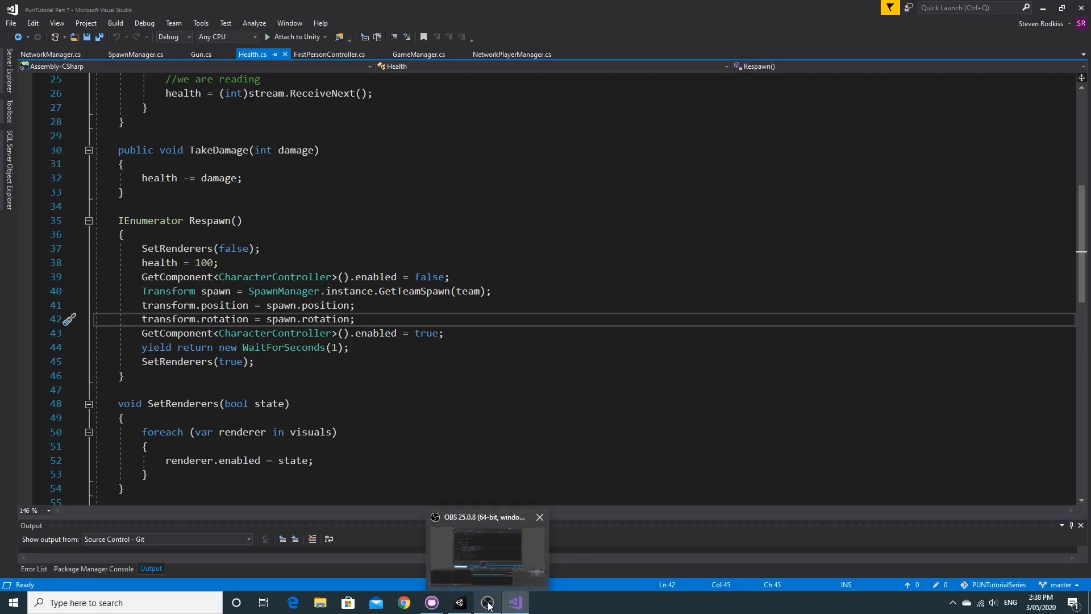
pyautogui.click(459, 602)
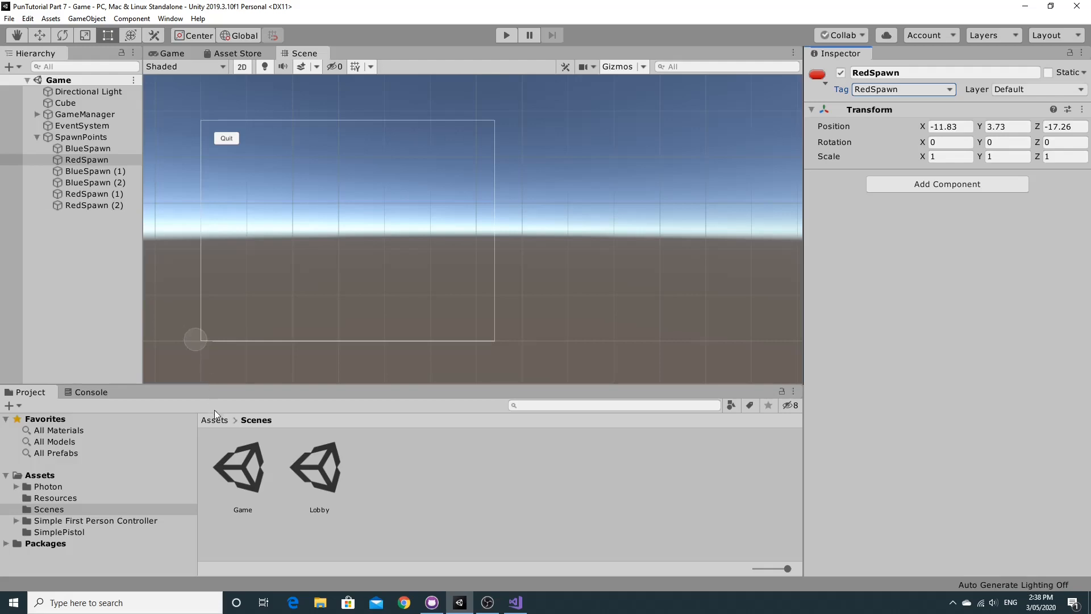
pyautogui.moveTo(219, 423)
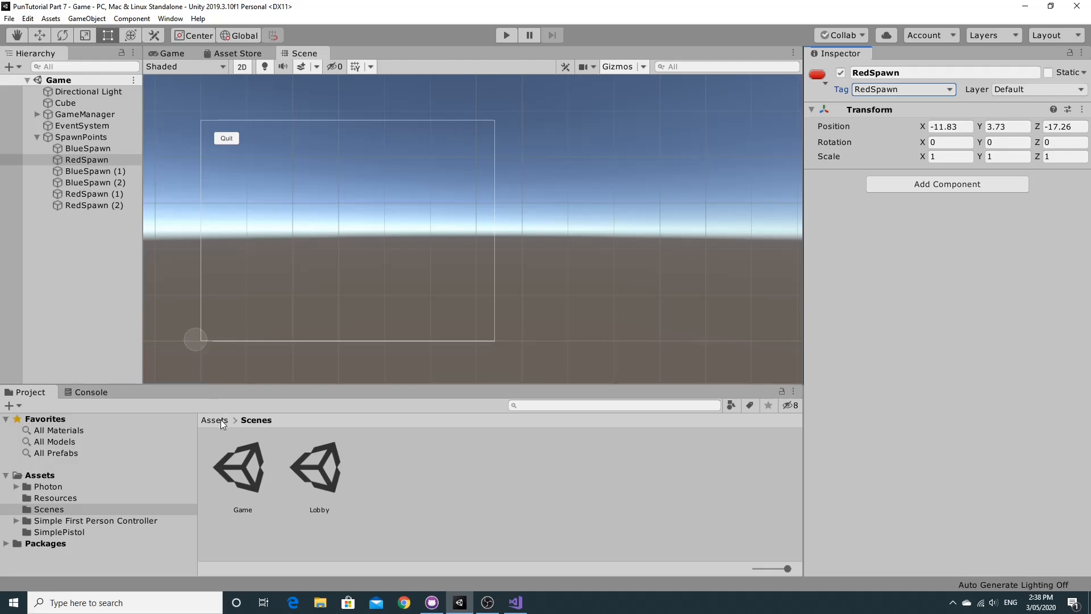
pyautogui.moveTo(242, 468)
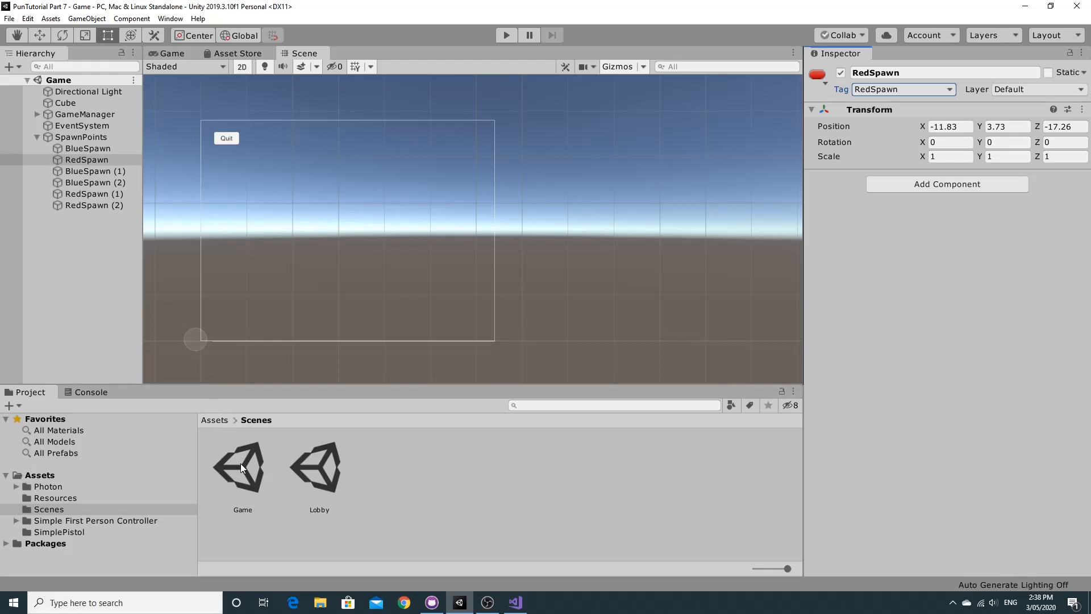
pyautogui.moveTo(235, 433)
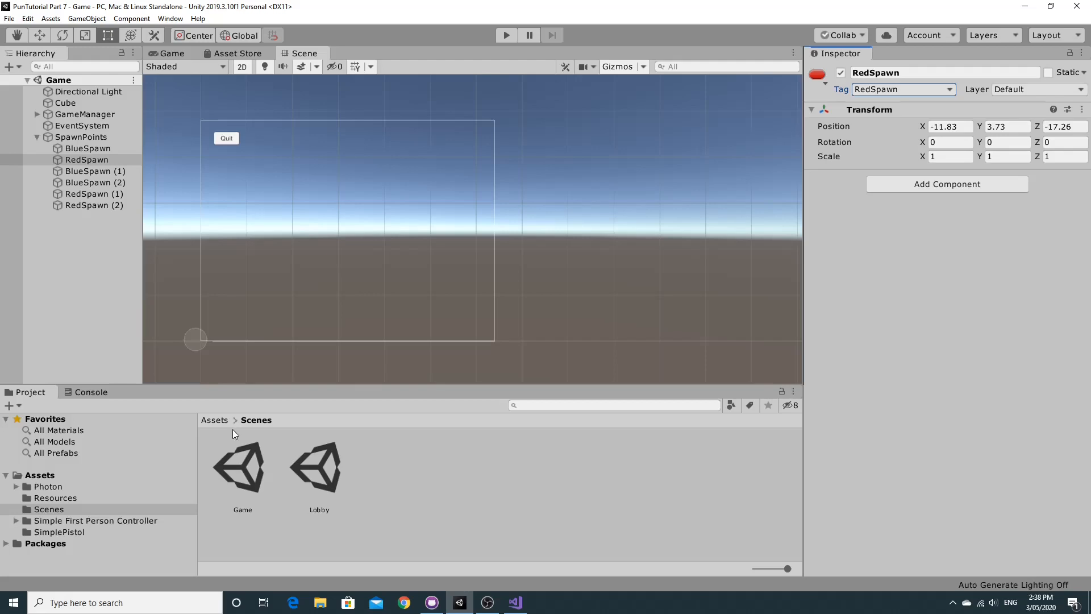
# - Navigate from Assets into the Resources folder with the BluePlayer and RedPlayer prefabs
pyautogui.click(214, 420)
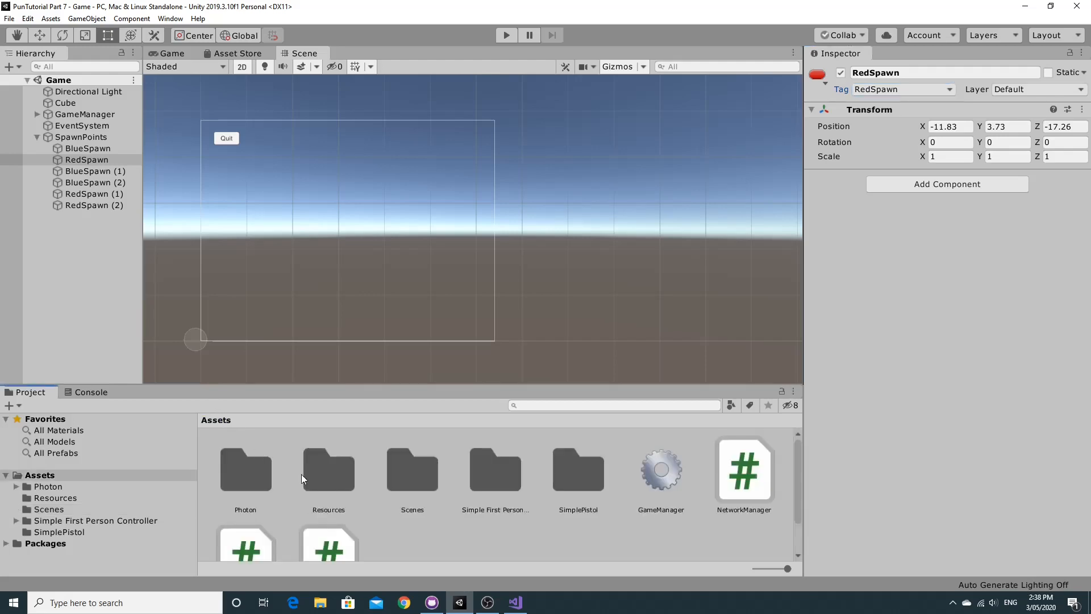
pyautogui.doubleClick(328, 469)
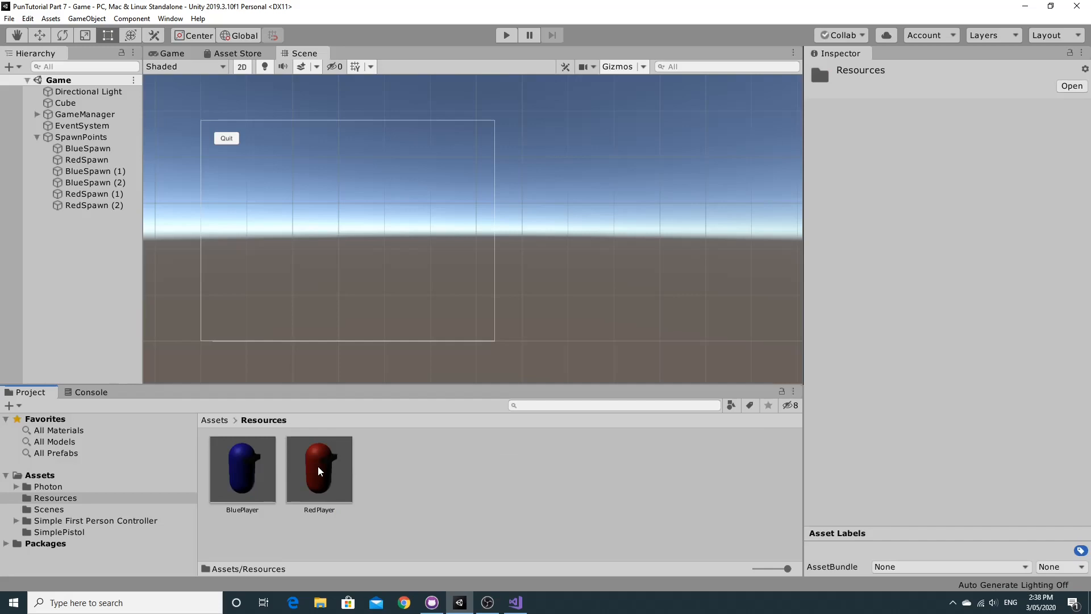
# - Inspect BluePlayer's Gun Ignore Layer Mask, then open the BluePlayer prefab
pyautogui.click(242, 468)
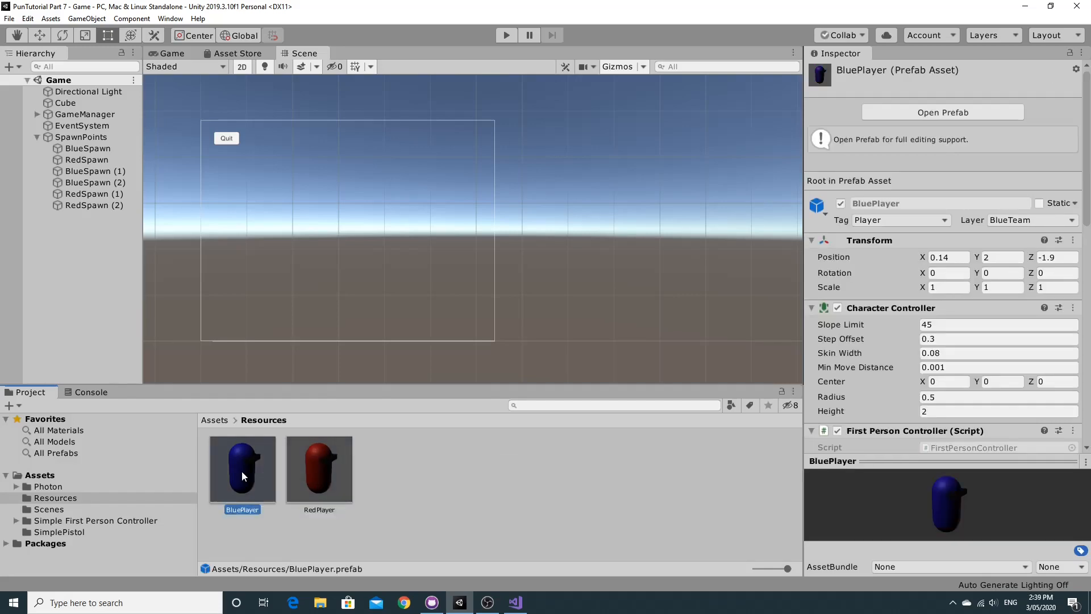
pyautogui.moveTo(248, 477)
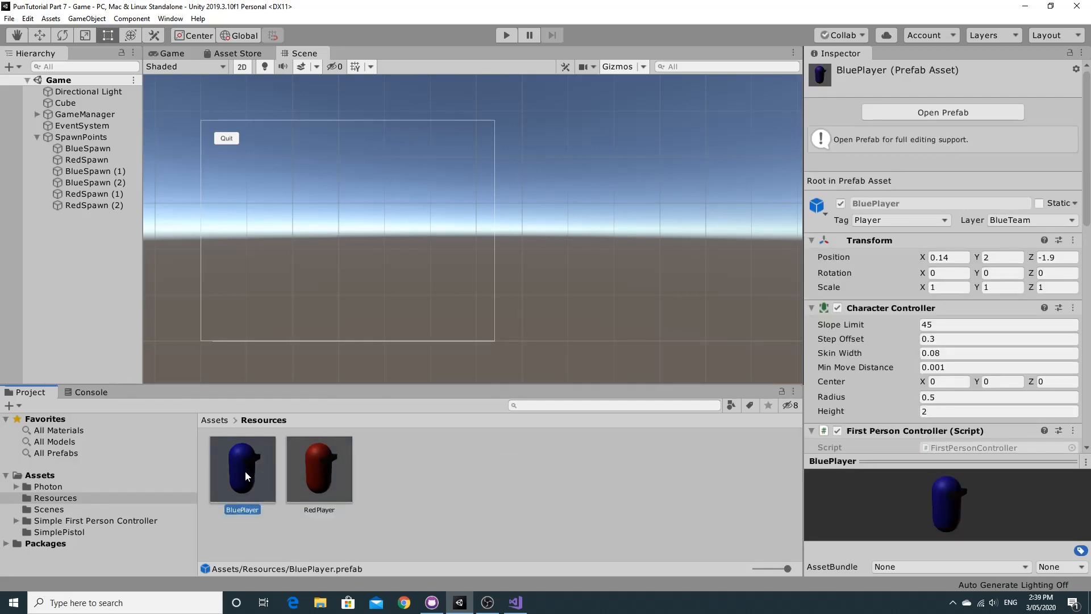
pyautogui.scroll(-3)
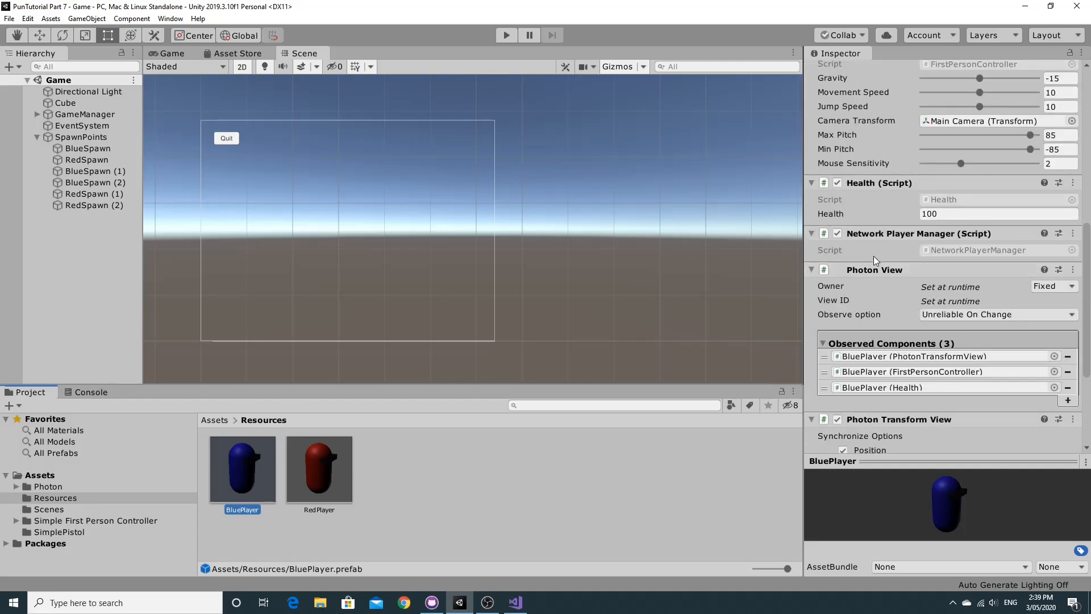
pyautogui.scroll(-3)
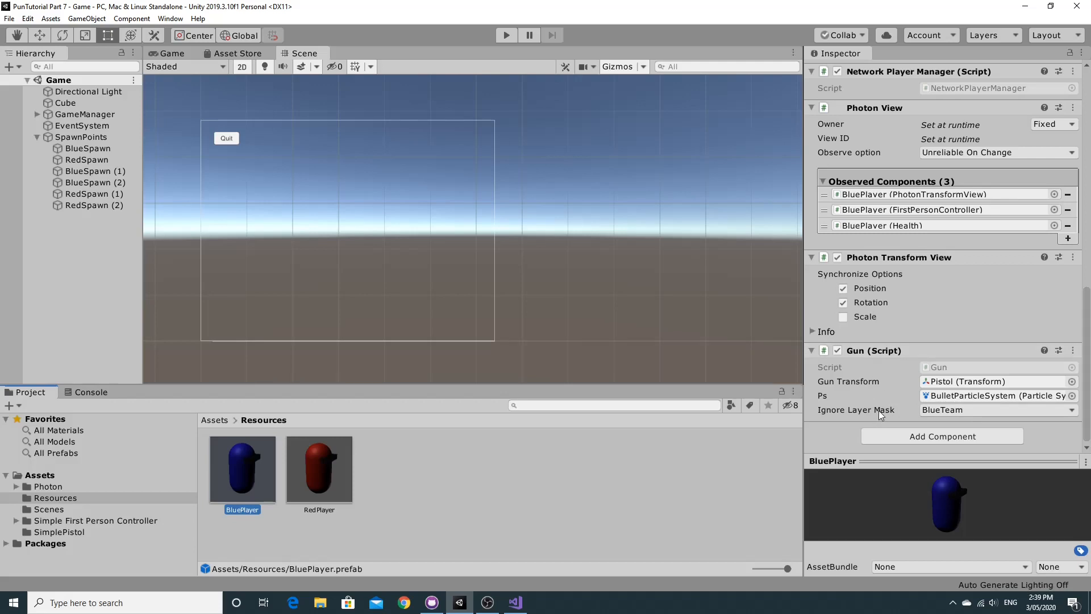
pyautogui.moveTo(337, 460)
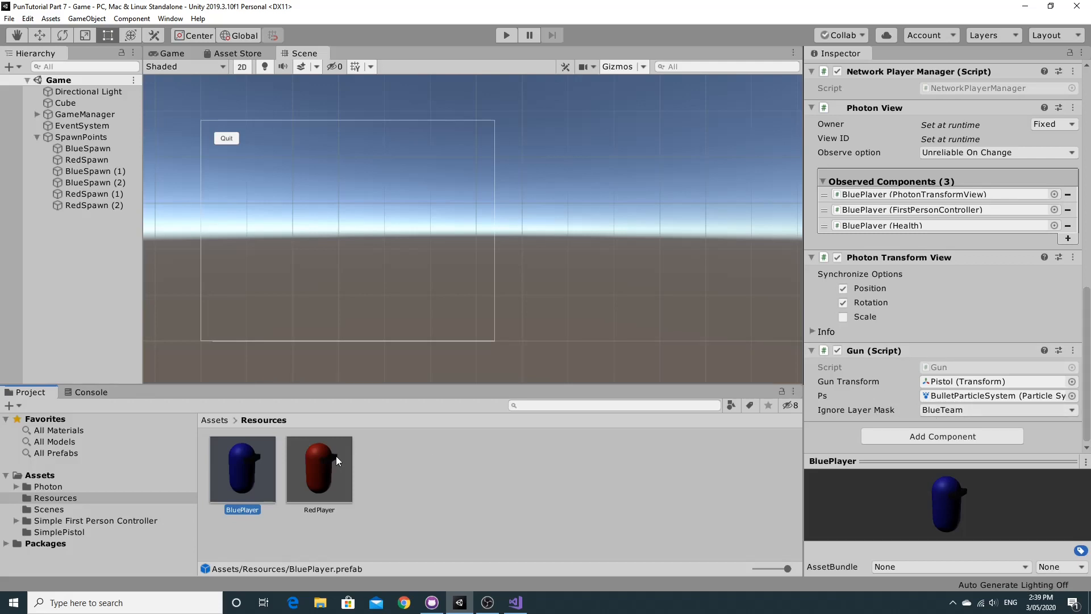
pyautogui.click(241, 466)
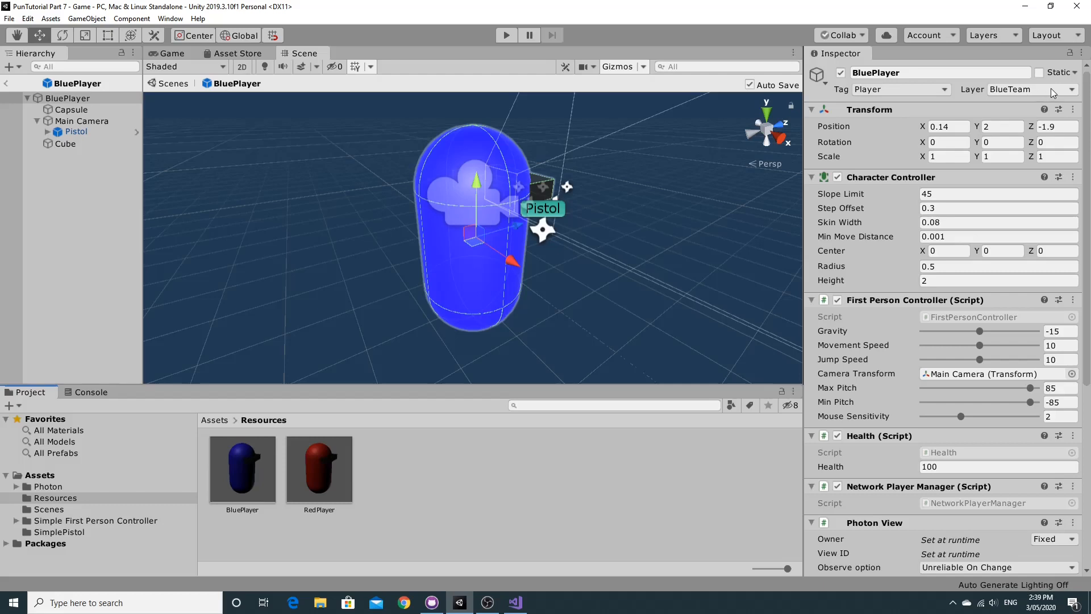
# - Check team layers, open RedPlayer ignoring RedTeam, then view Gun.cs's ignoreLayerMask field
pyautogui.click(1029, 89)
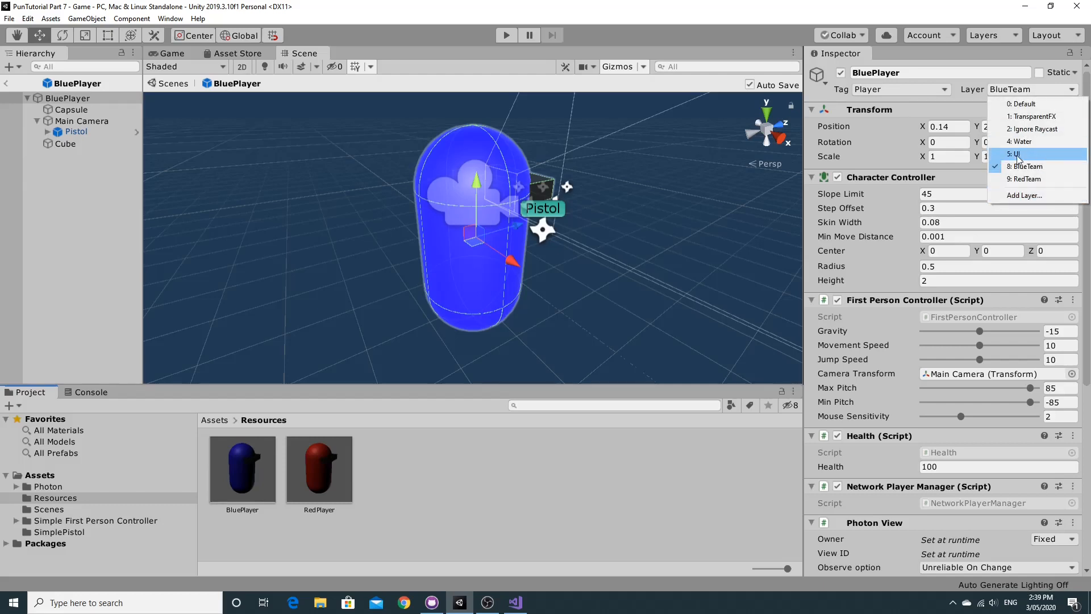
pyautogui.click(319, 466)
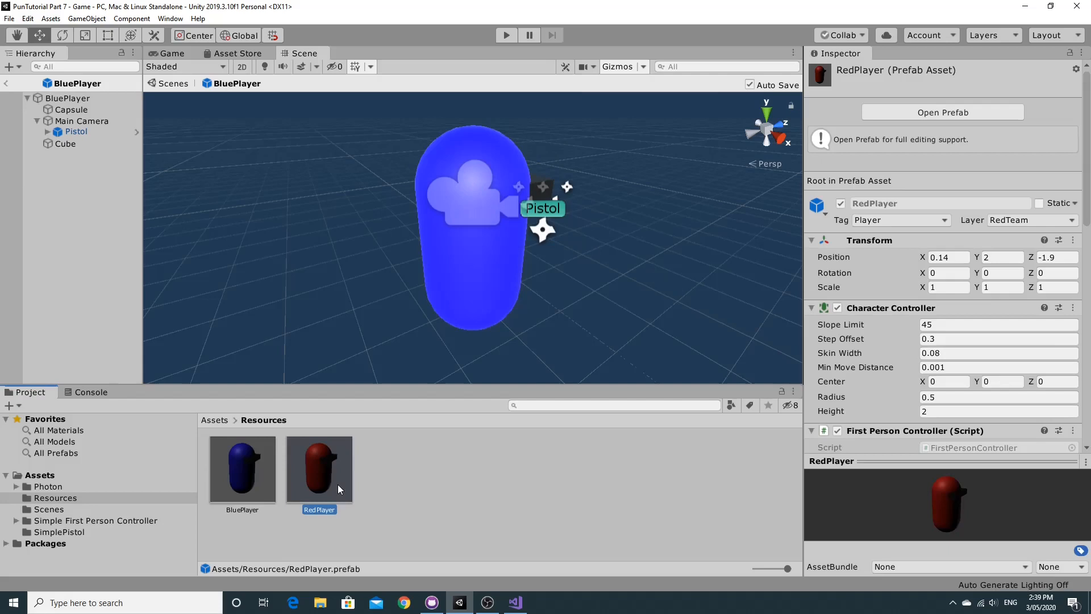
pyautogui.doubleClick(319, 466)
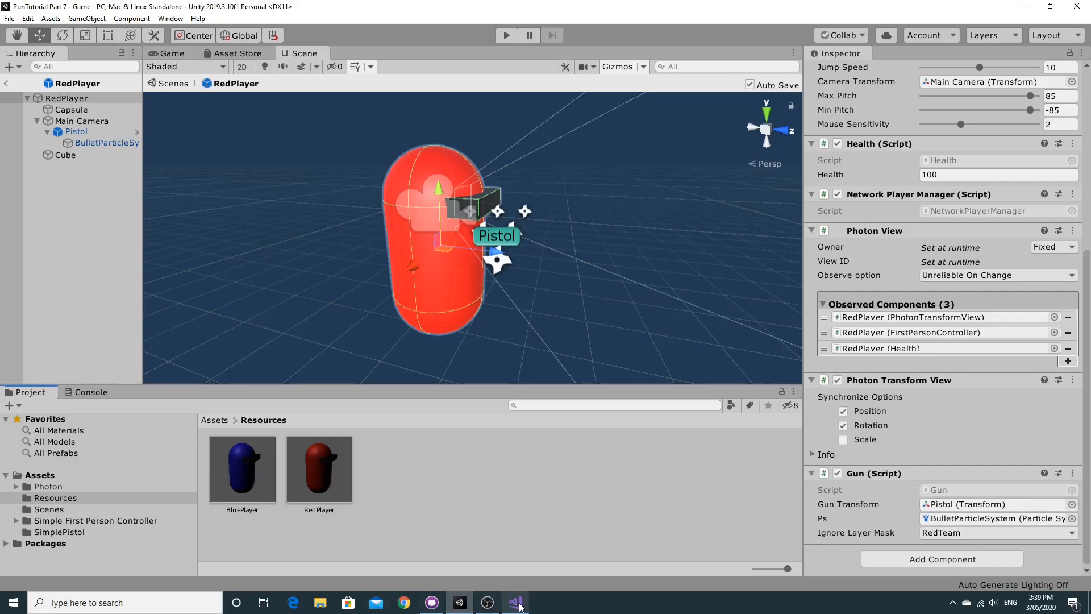
pyautogui.click(515, 601)
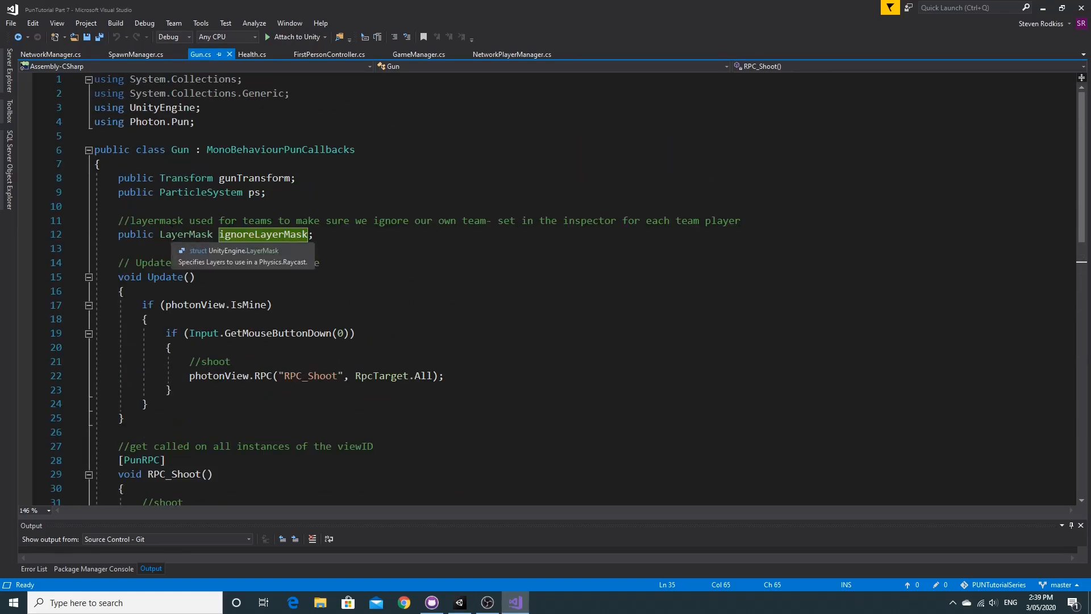
pyautogui.click(252, 235)
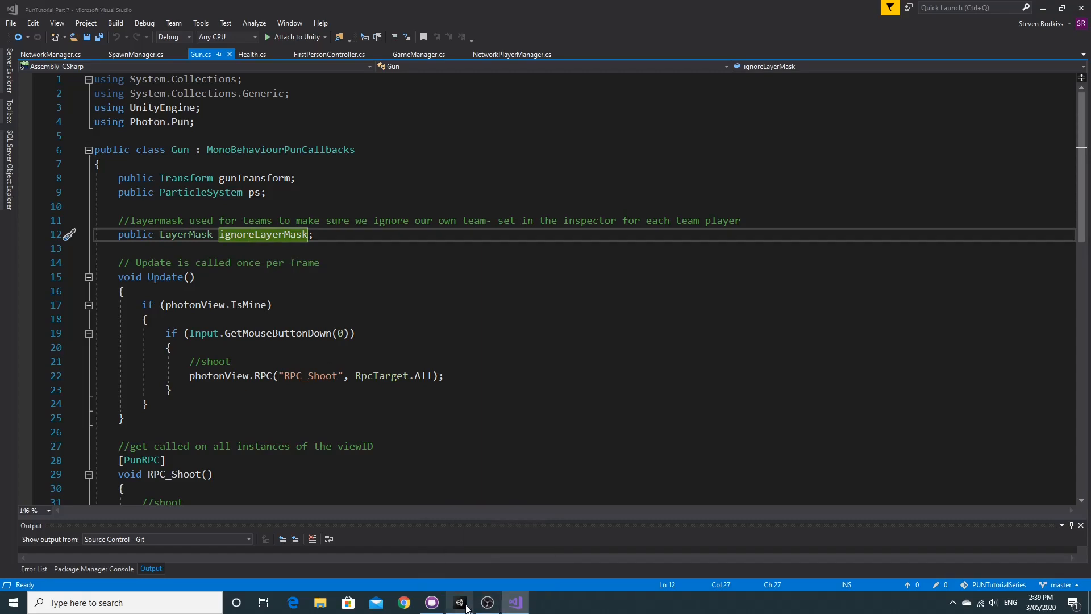
# - Back in Unity, keep only RedTeam ticked in the RedPlayer gun's Ignore Layer Mask
pyautogui.click(458, 602)
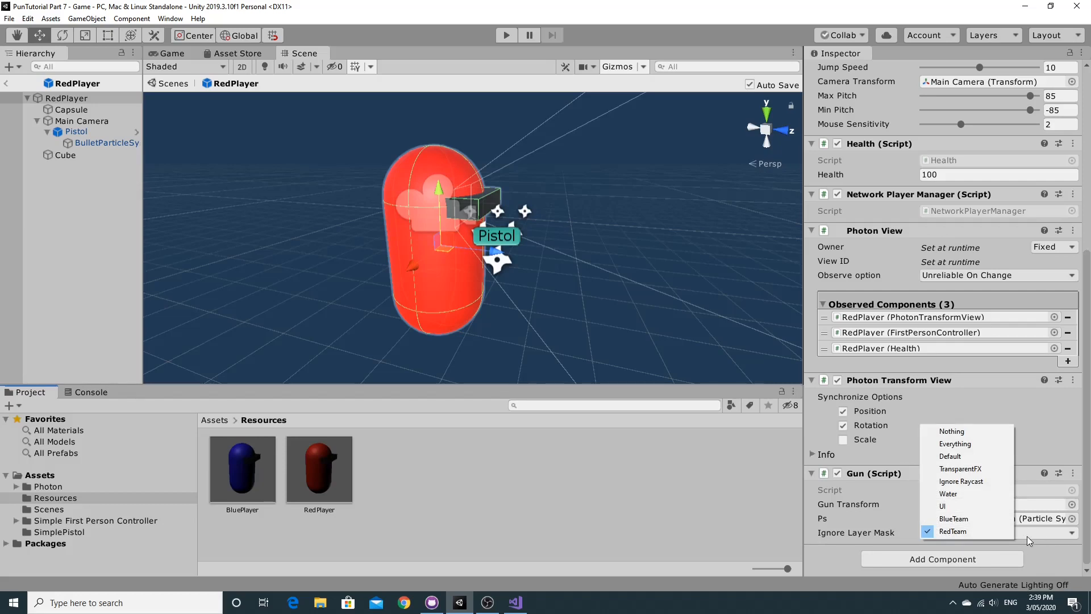
pyautogui.moveTo(967, 531)
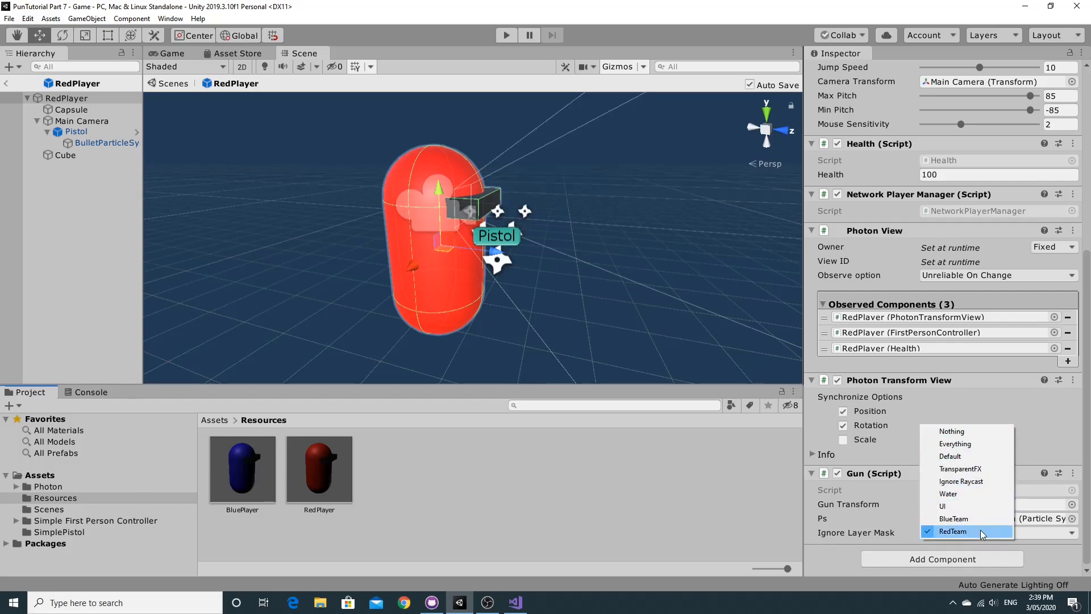
pyautogui.click(953, 531)
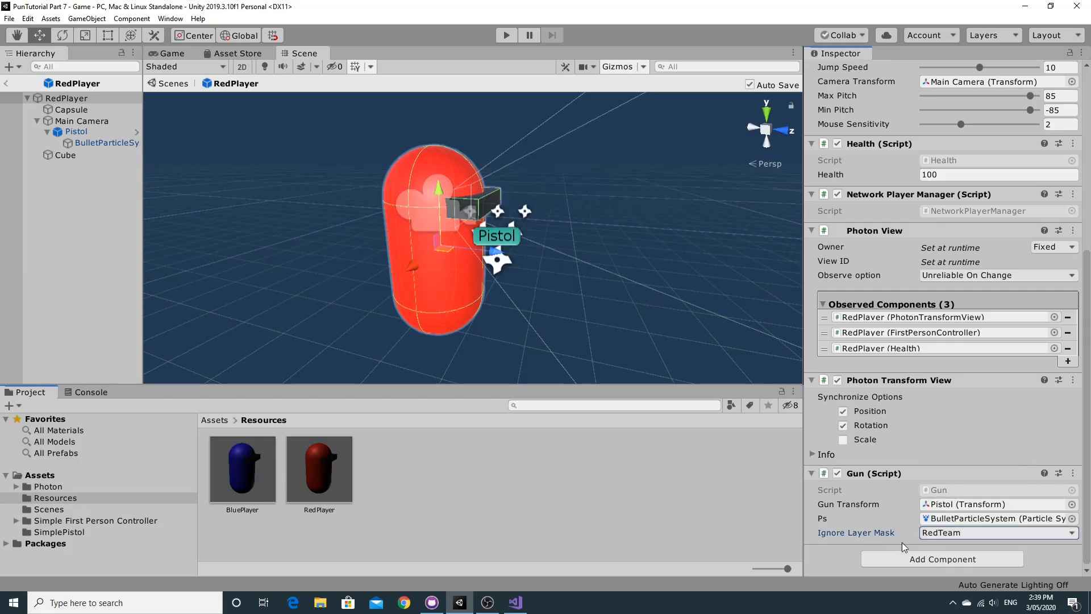
# - Open Gun.cs and scroll to RPC_Shoot's raycast using the inverted ignoreLayerMask
pyautogui.click(515, 602)
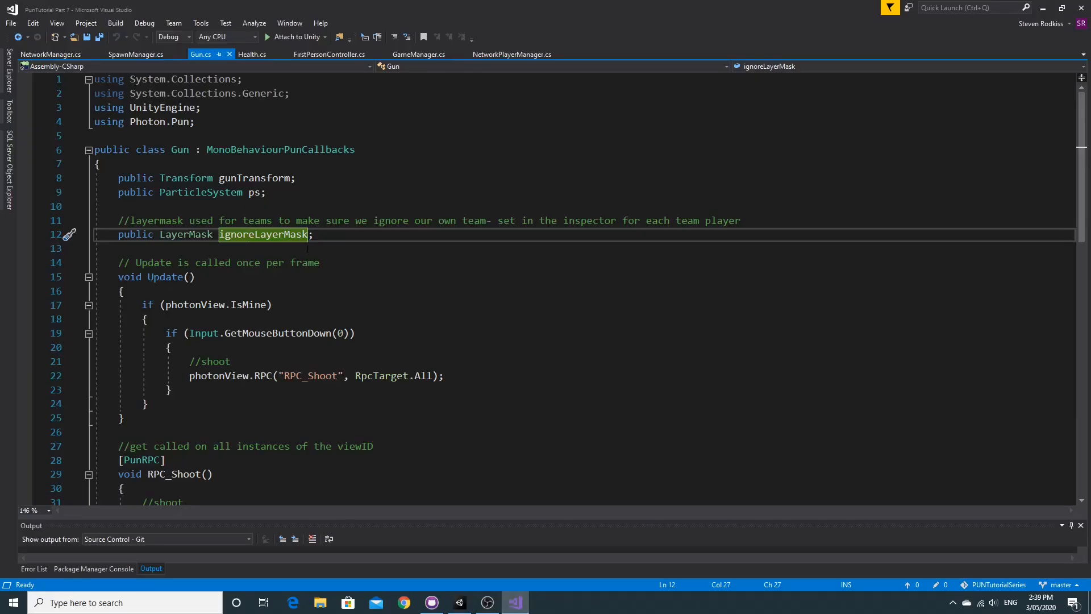
pyautogui.scroll(-3)
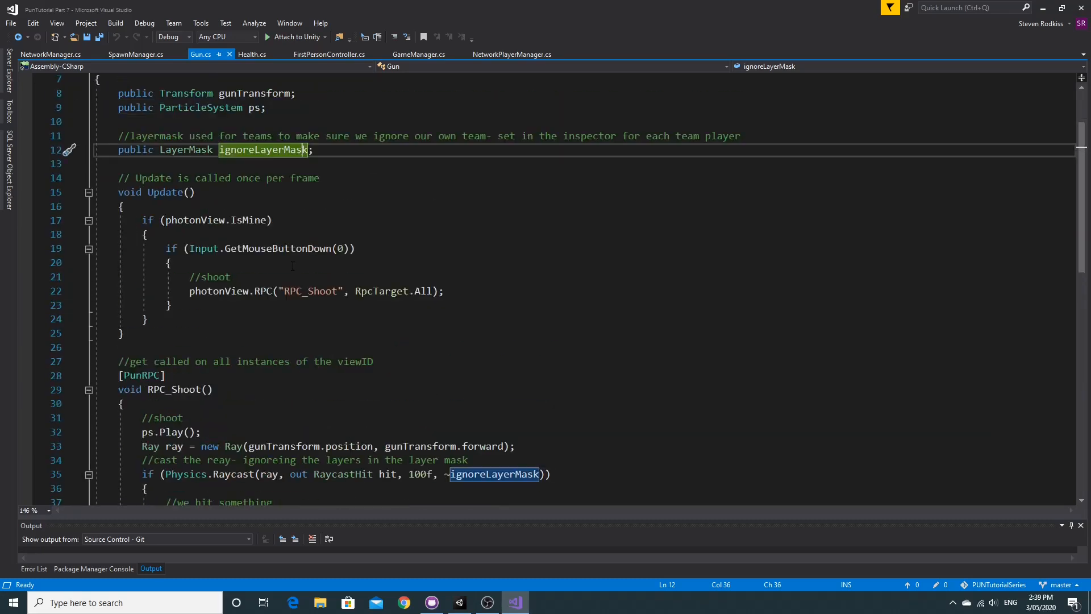
pyautogui.scroll(-3)
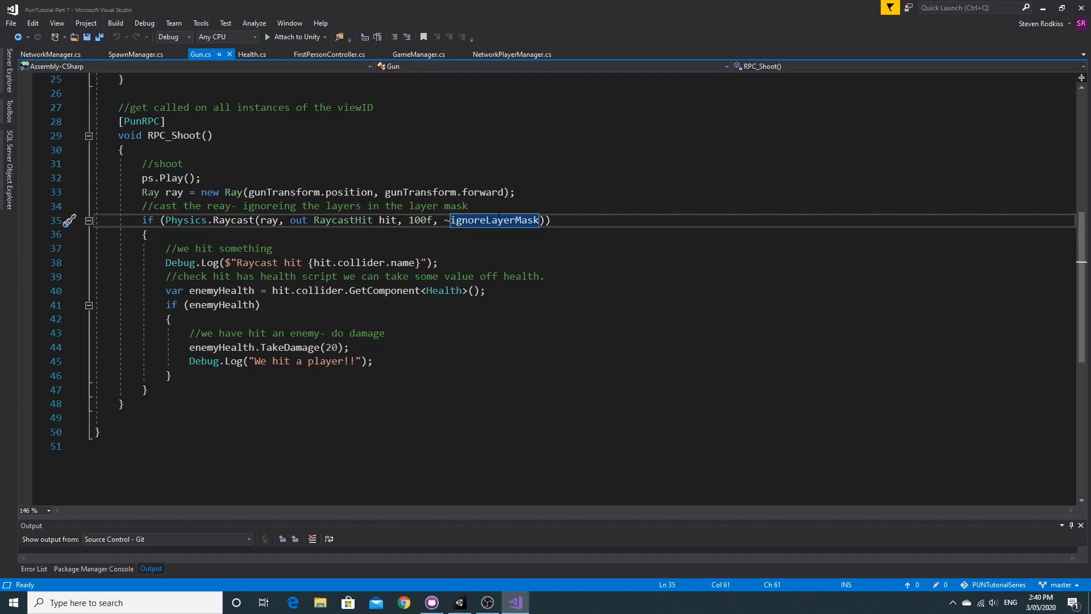
pyautogui.moveTo(494, 220)
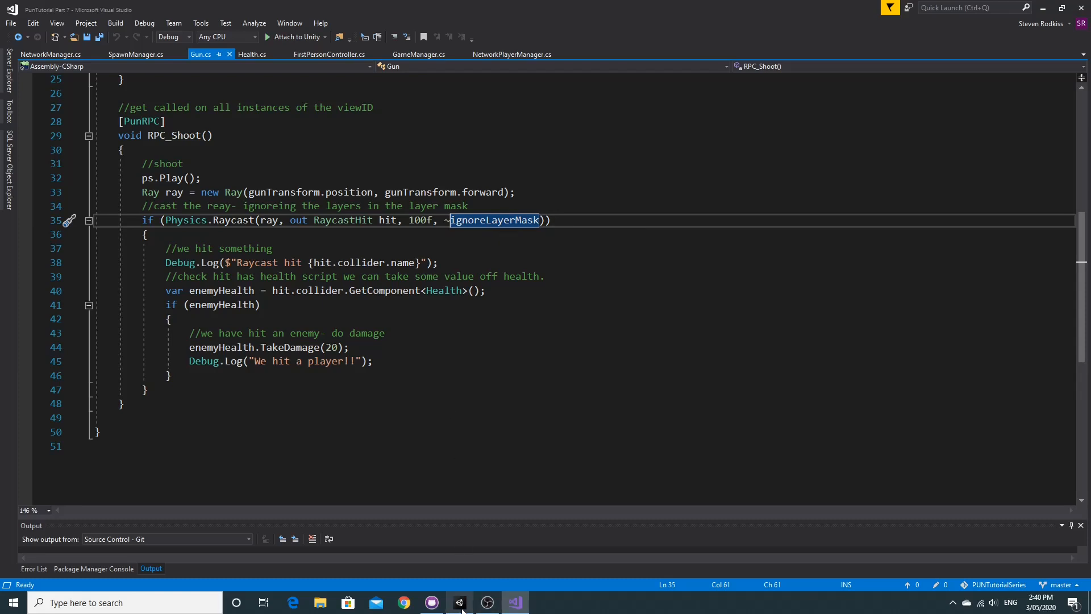
# - Review Health.cs respawn code, then mark JoinTeam's ContainsKey("Team") check in NetworkManager.cs
pyautogui.click(253, 54)
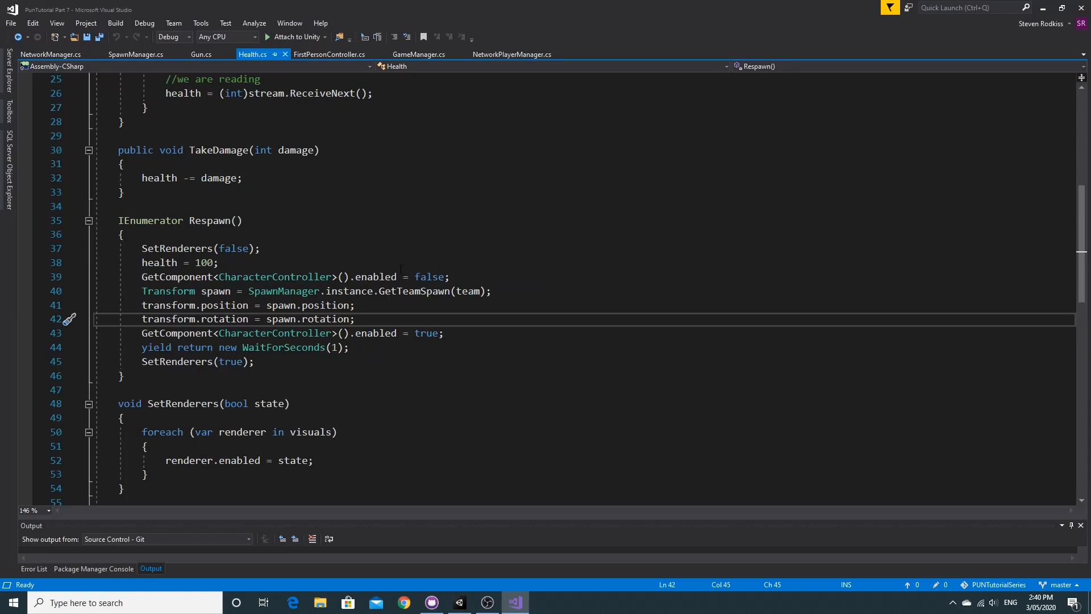
pyautogui.click(50, 55)
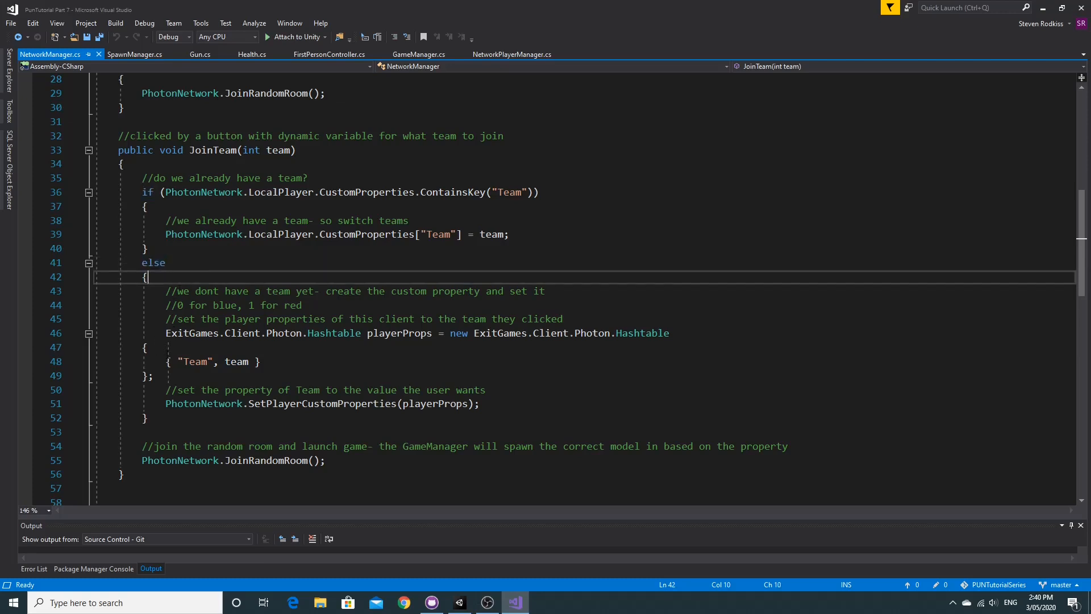
pyautogui.click(336, 403)
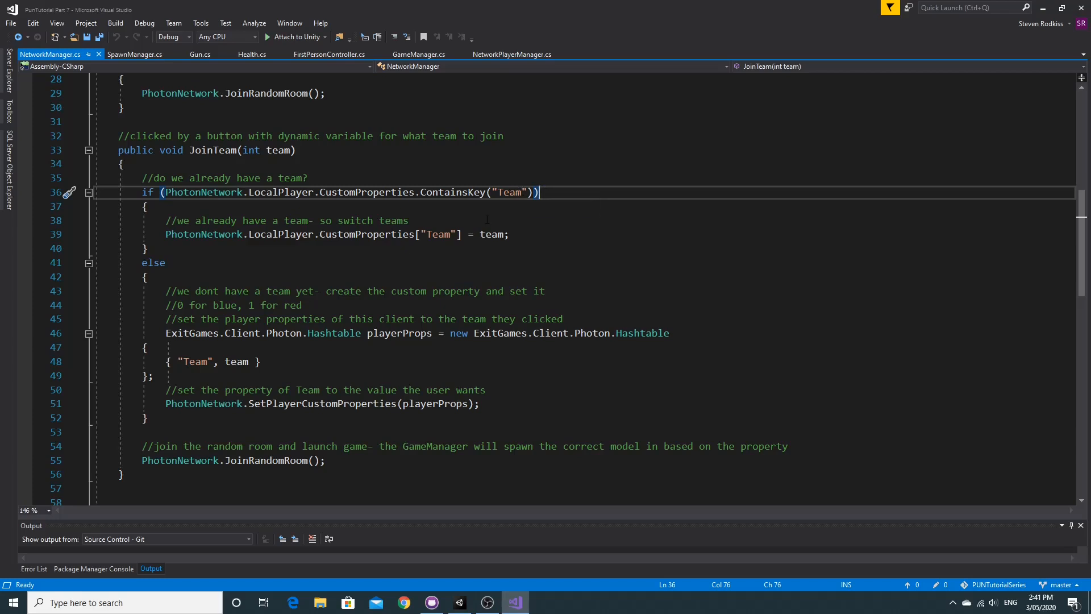
# - In the Lobby scene, inspect the Join Red button's On Click JoinTeam call
pyautogui.click(490, 235)
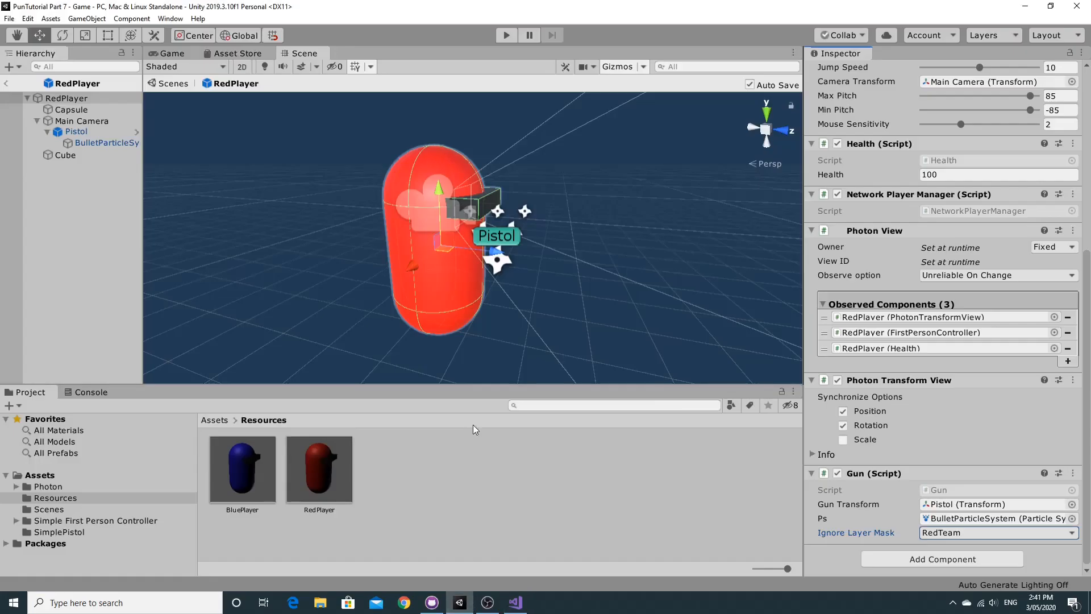
pyautogui.moveTo(223, 423)
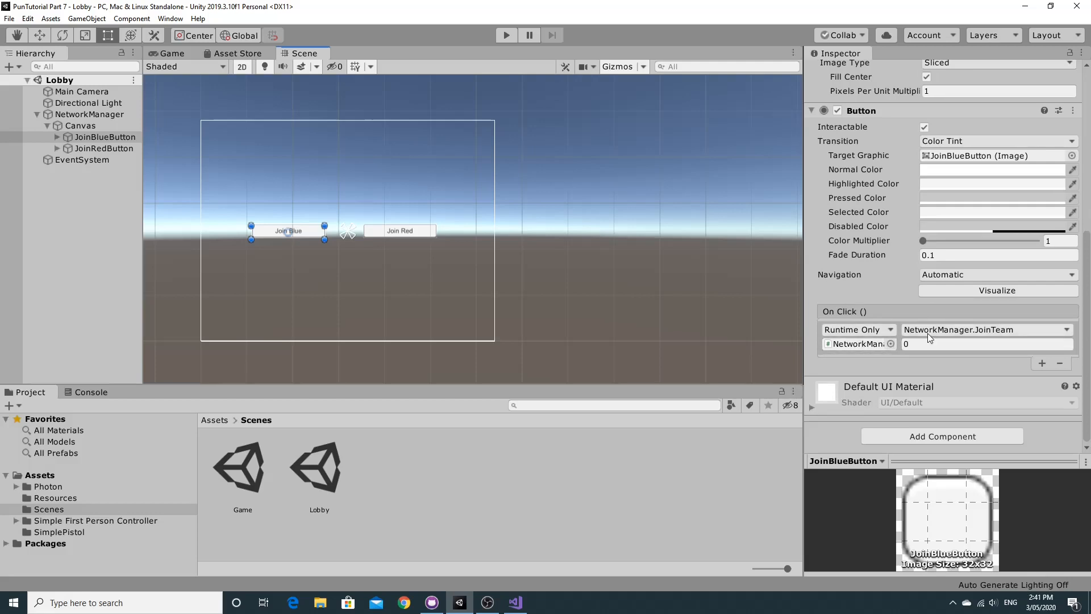
pyautogui.moveTo(1024, 334)
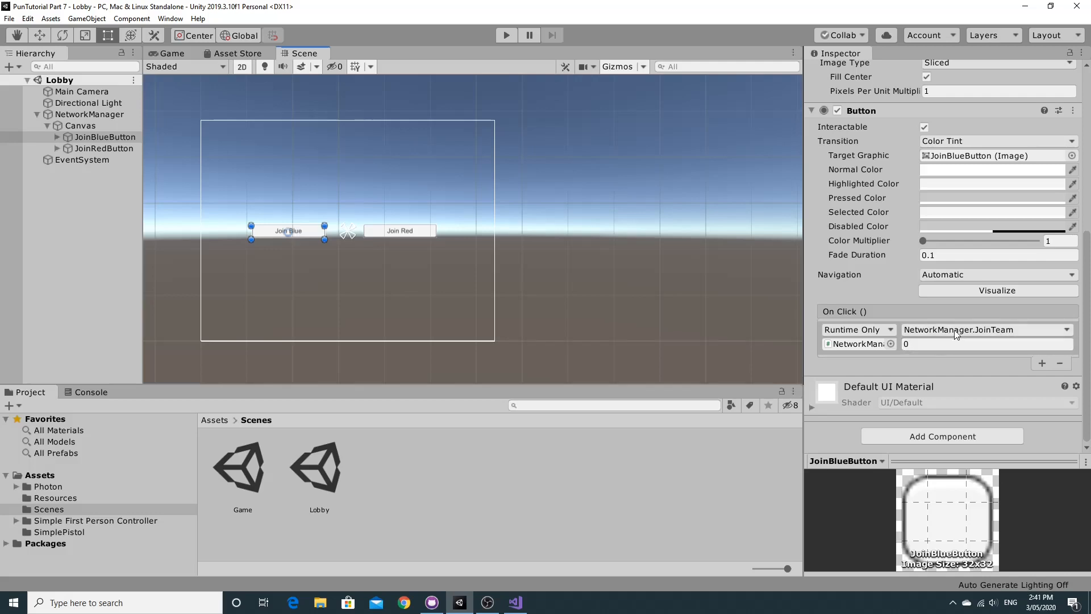
pyautogui.click(103, 149)
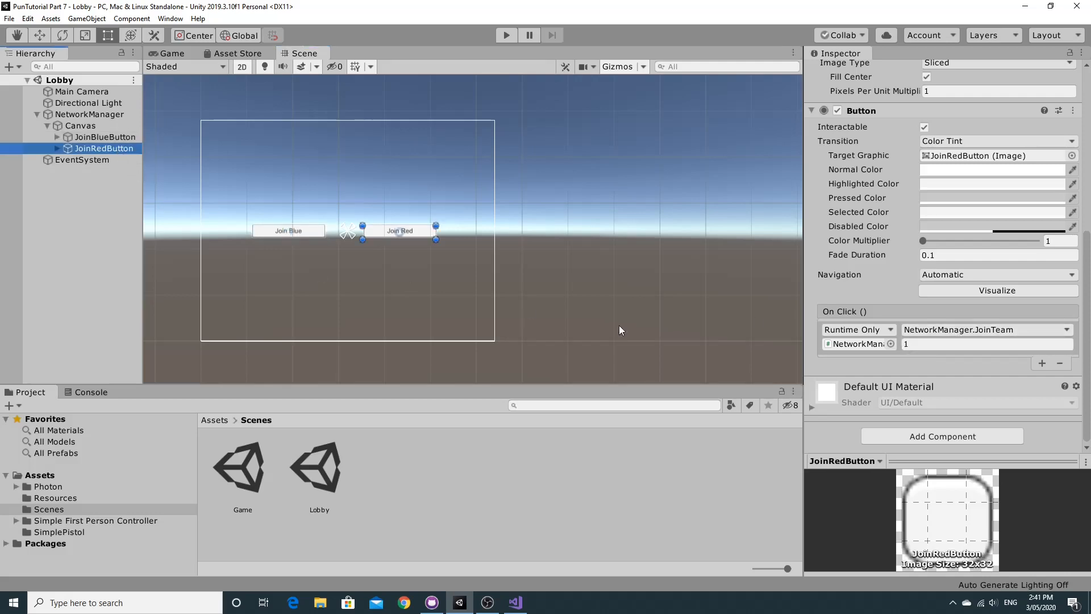
pyautogui.moveTo(514, 603)
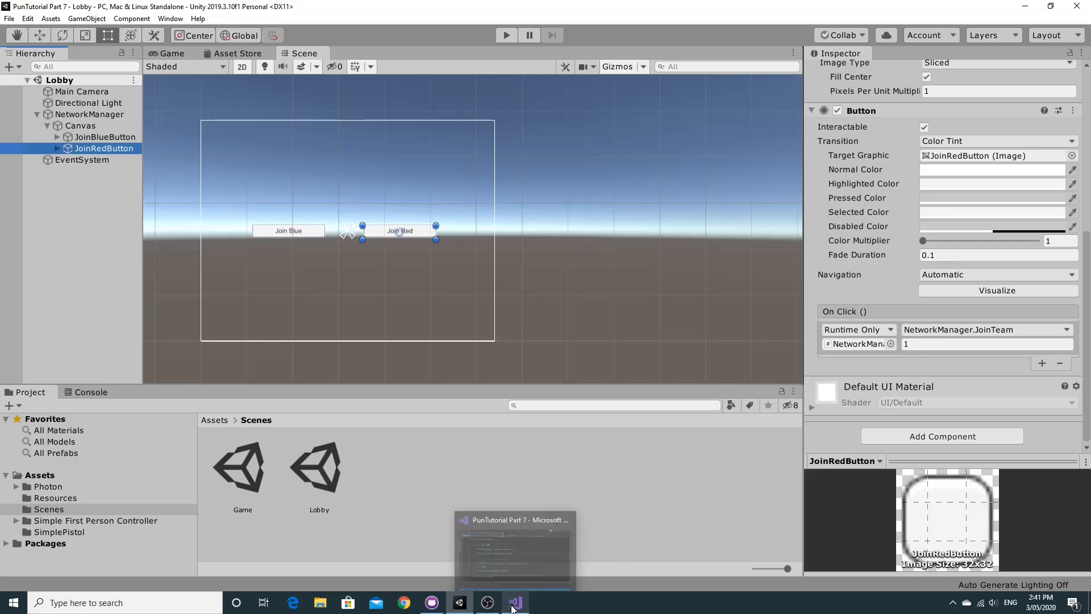
# - Highlight JoinTeam's team parameter and "Team" key, then open GameManager.cs
pyautogui.click(514, 602)
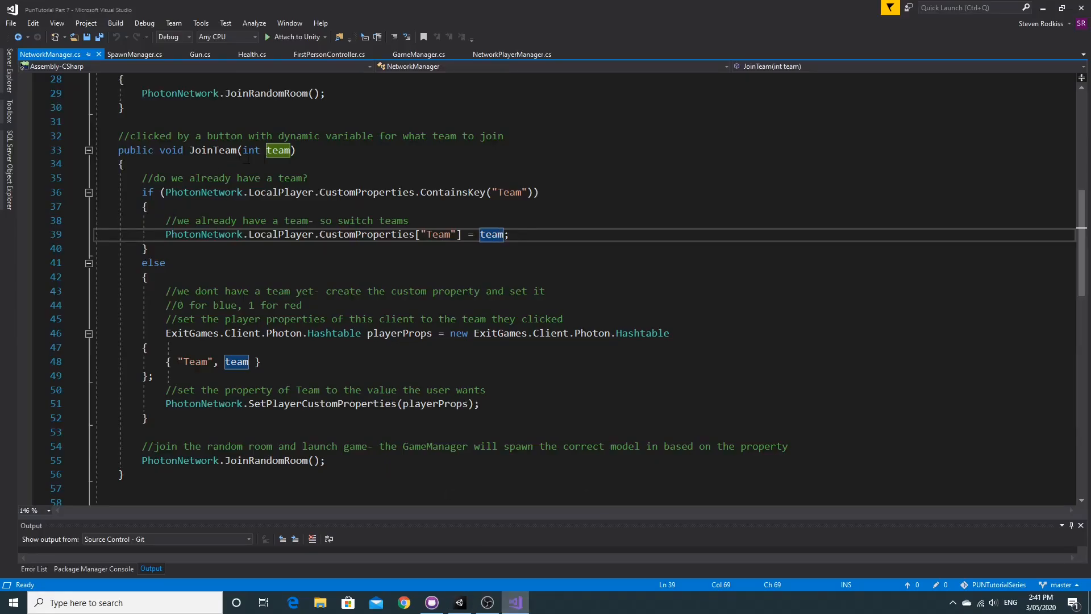
pyautogui.click(279, 149)
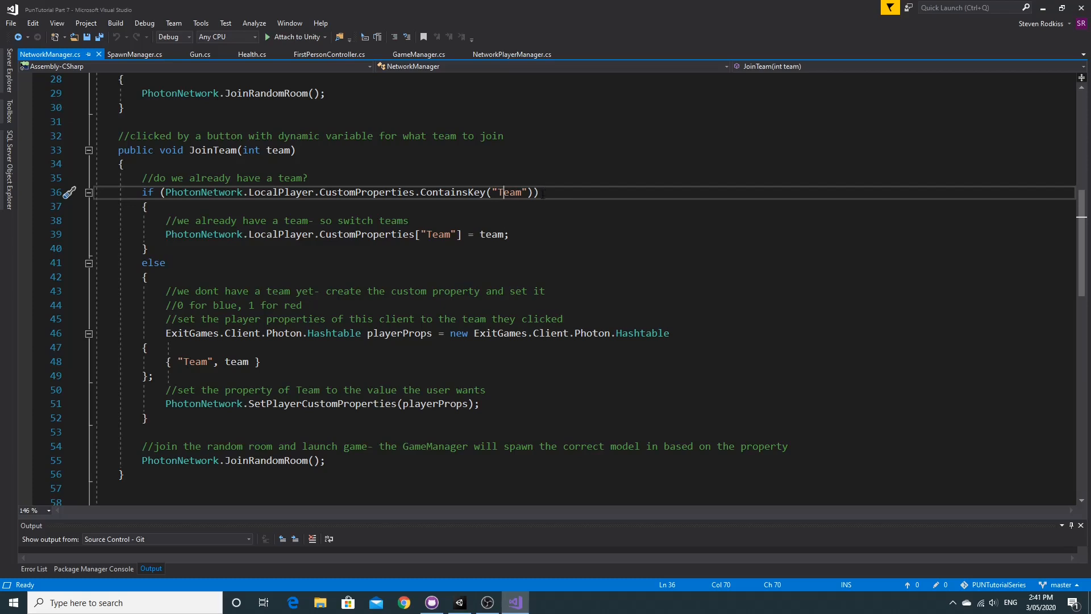
pyautogui.click(482, 234)
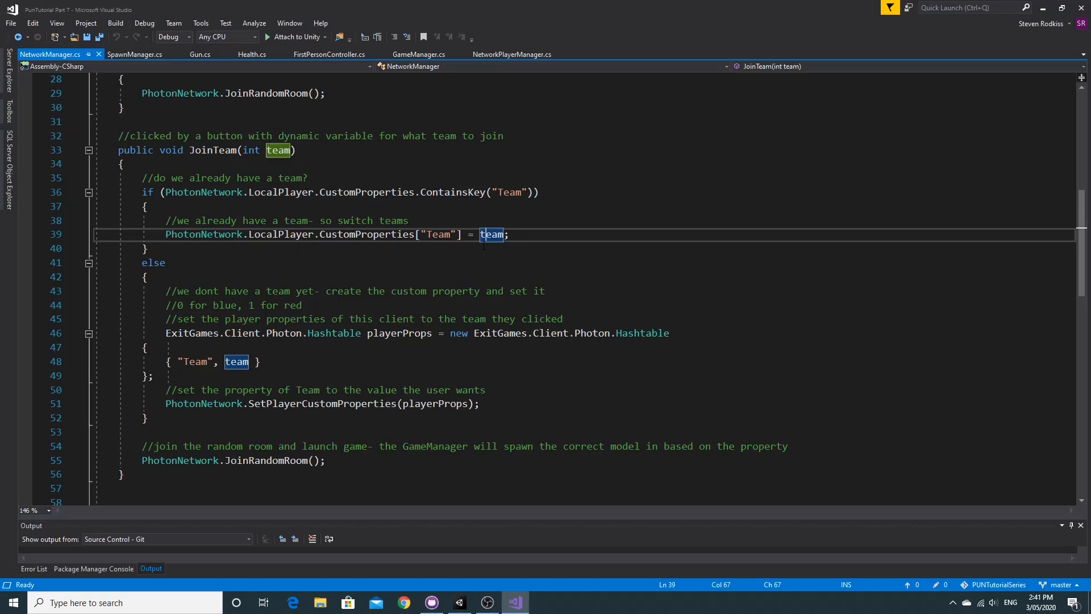
pyautogui.moveTo(492, 234)
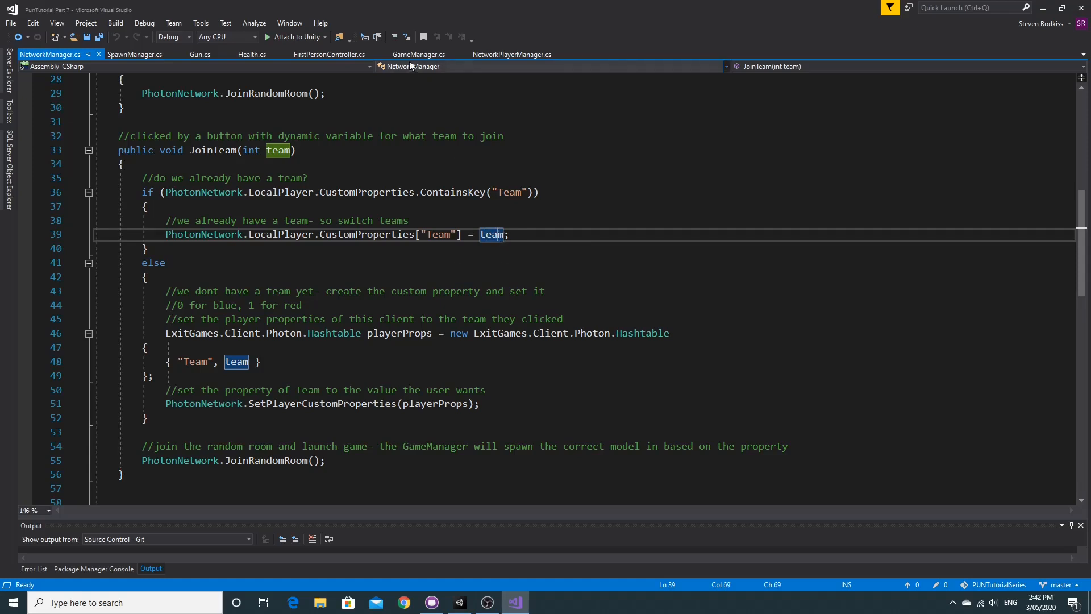
pyautogui.click(418, 55)
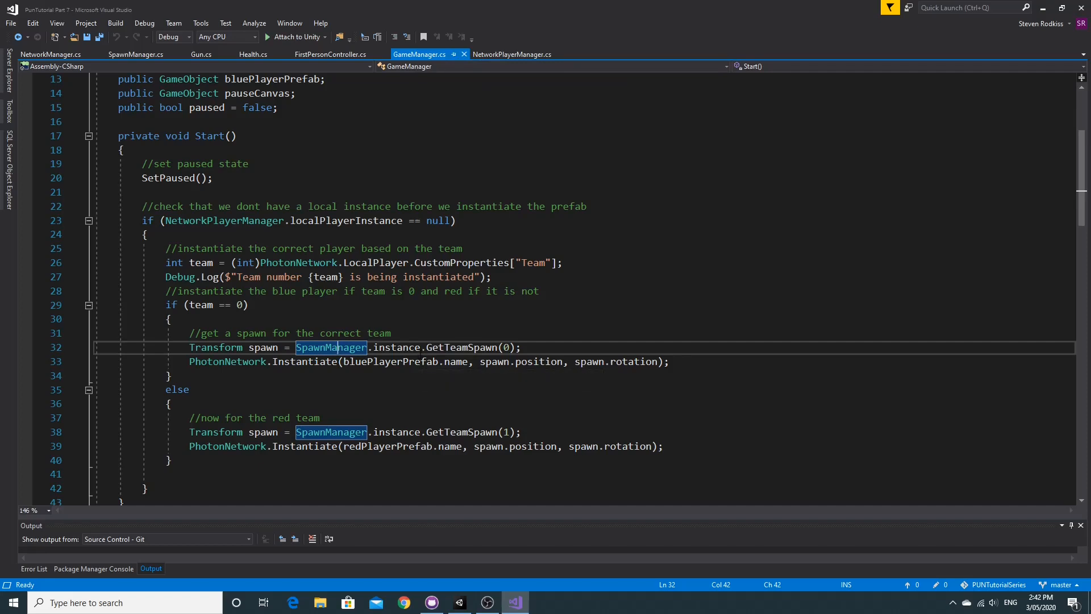
pyautogui.click(512, 54)
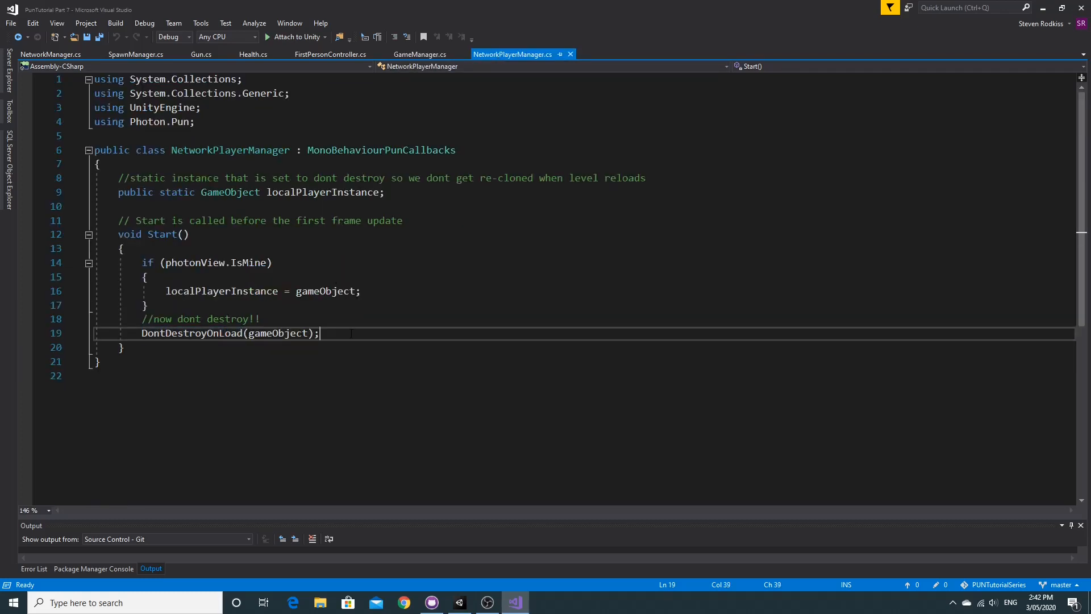
pyautogui.moveTo(329, 192)
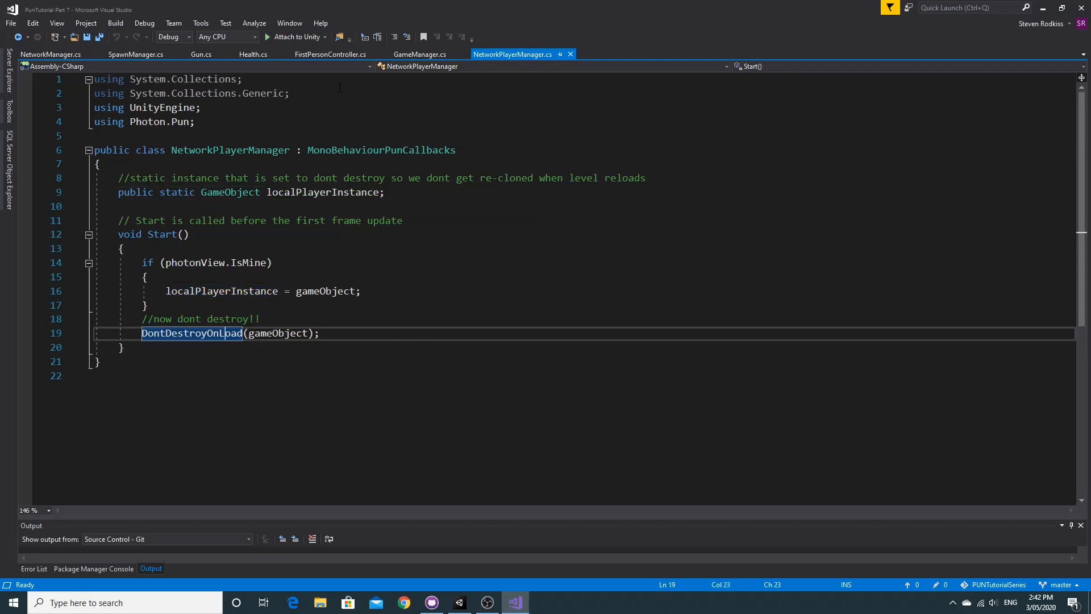
pyautogui.click(136, 55)
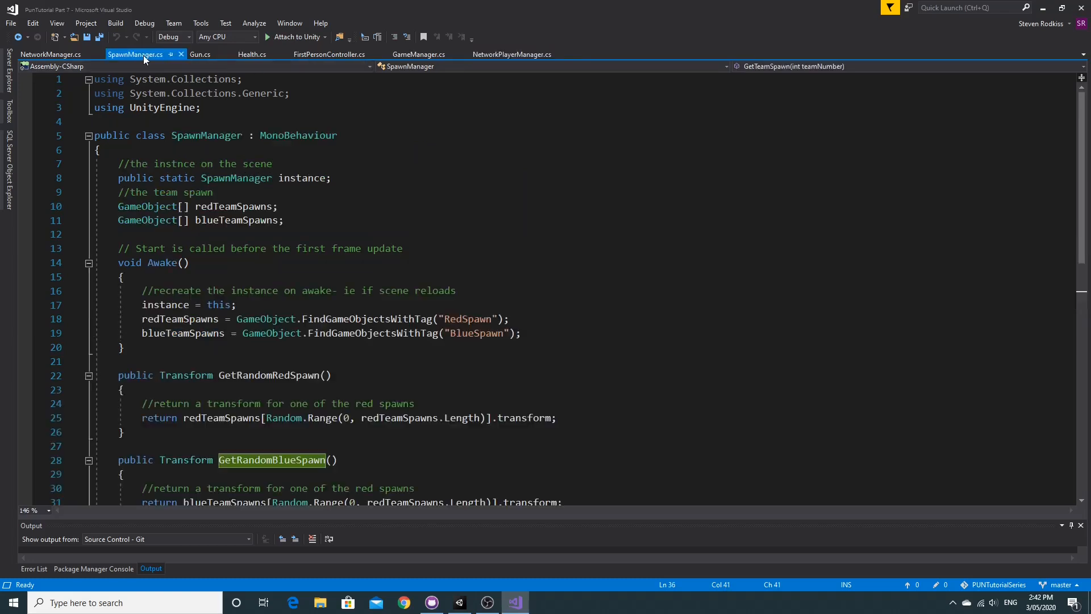
pyautogui.click(50, 55)
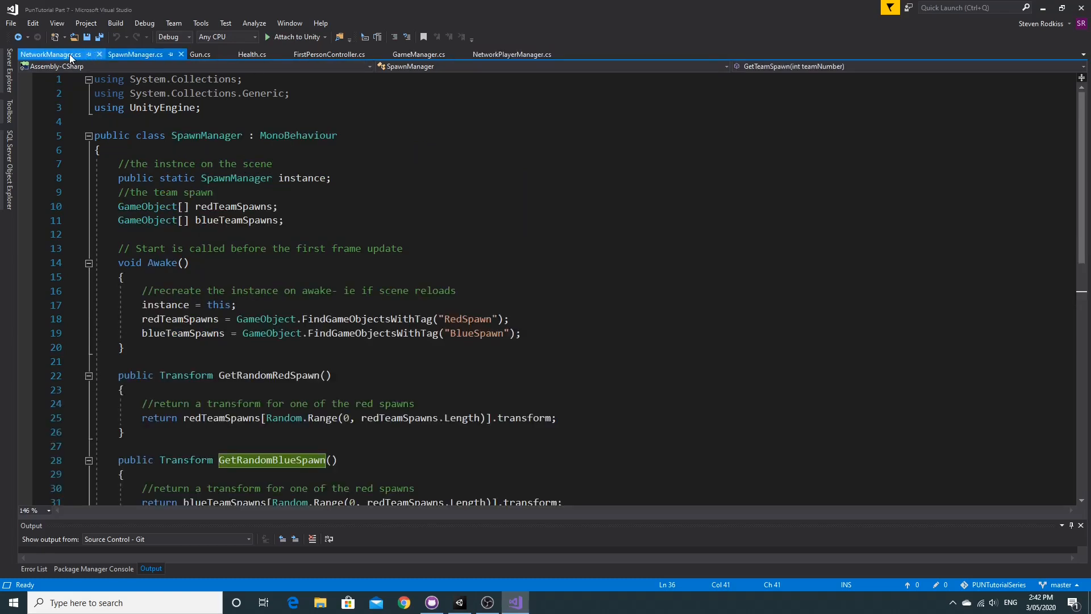
pyautogui.click(418, 55)
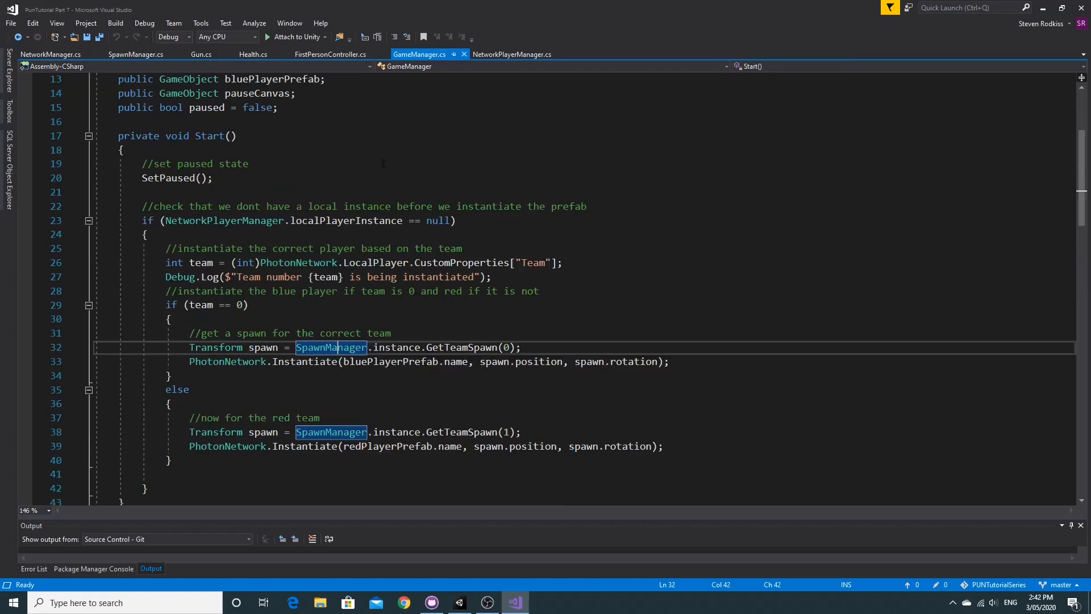
# - Scroll to OnPlayerEnteredRoom/OnPlayerLeftRoom and highlight their ReloadLevel calls
pyautogui.scroll(-3)
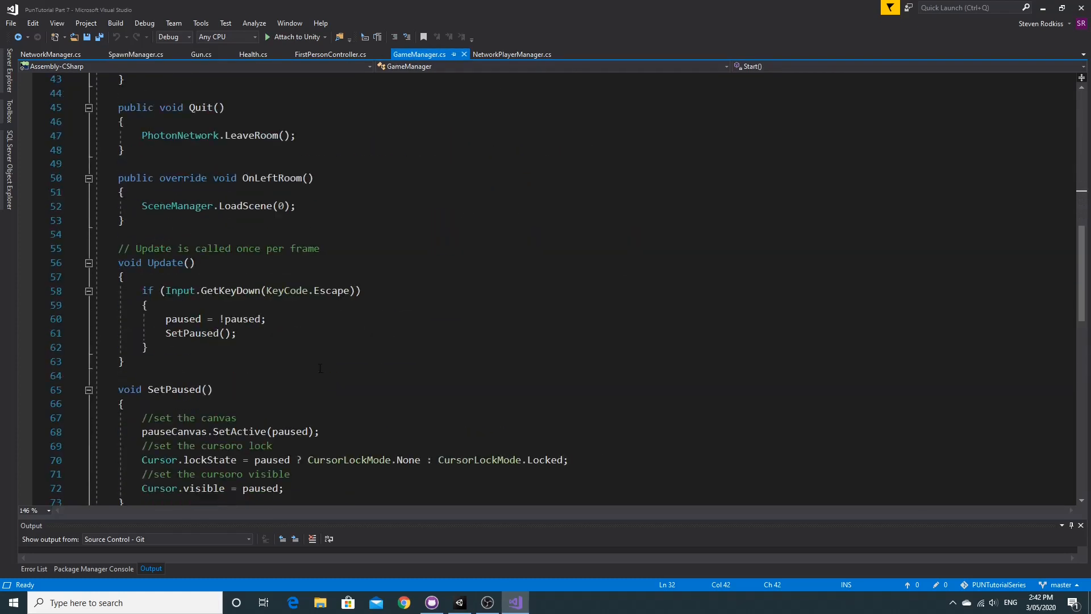
pyautogui.scroll(-3)
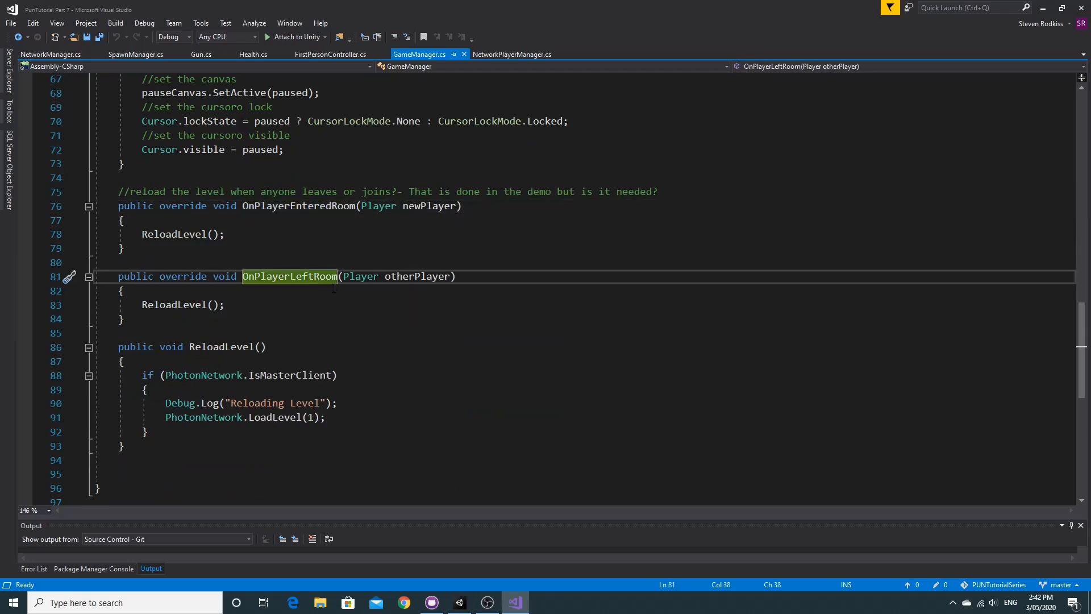
pyautogui.click(174, 304)
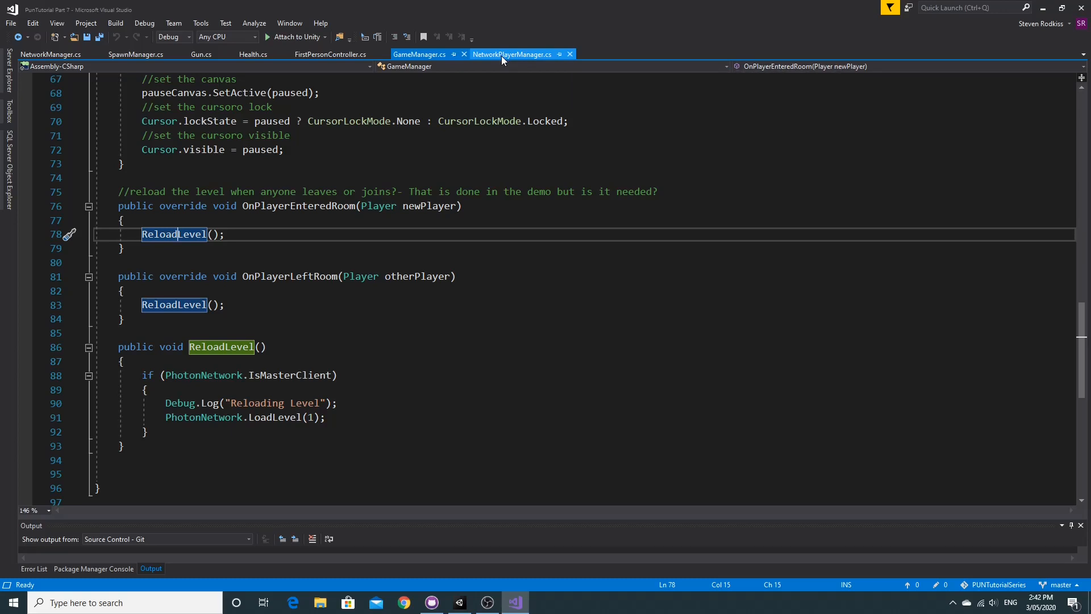
# - Return to GameManager.cs Start and mark the end of the team spawning block
pyautogui.click(420, 55)
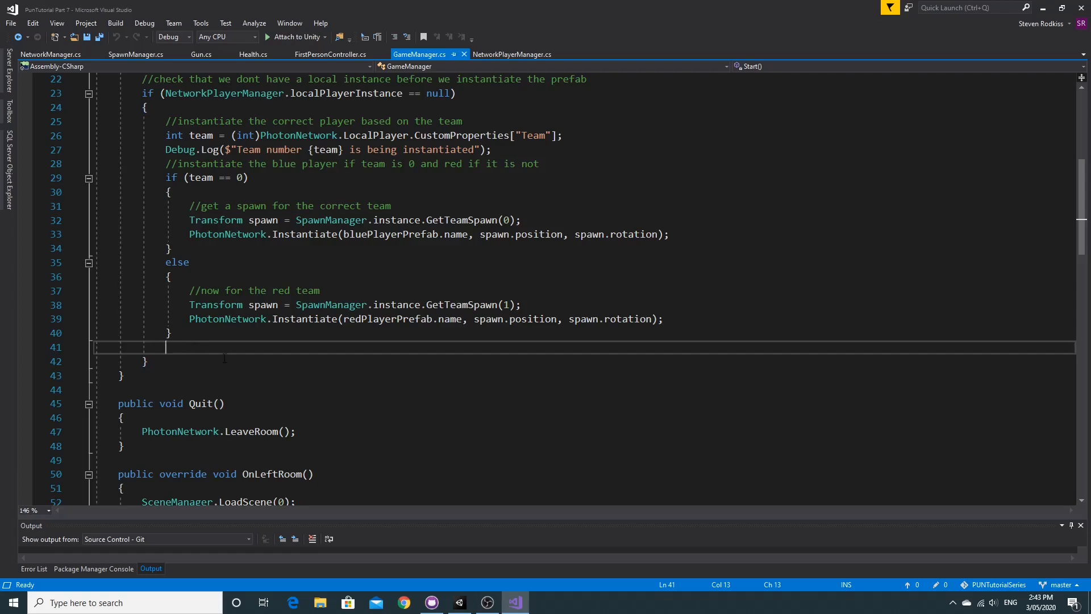
pyautogui.moveTo(248, 357)
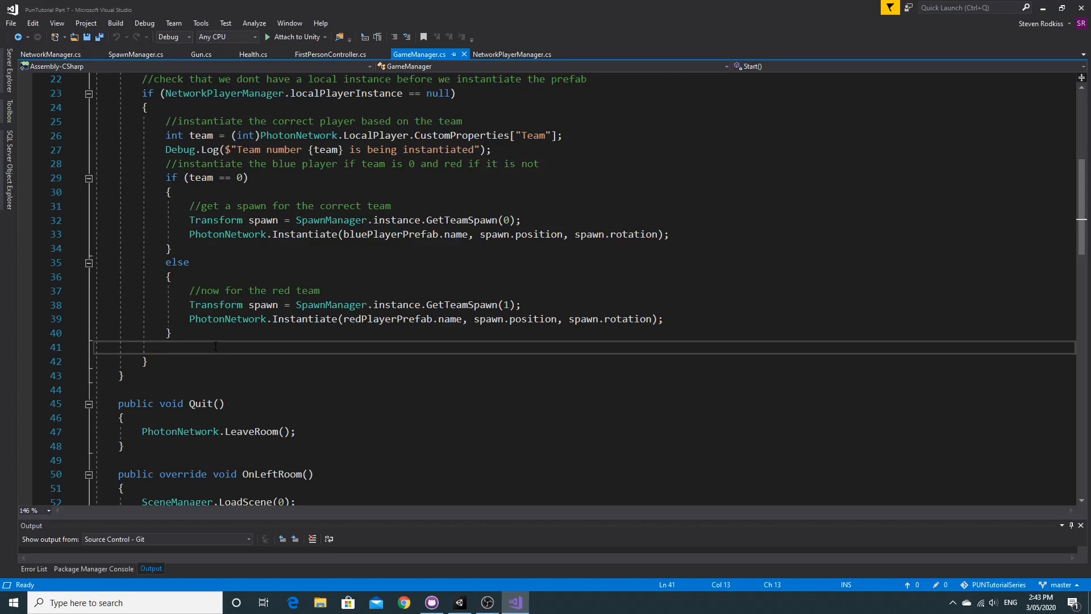
pyautogui.click(166, 347)
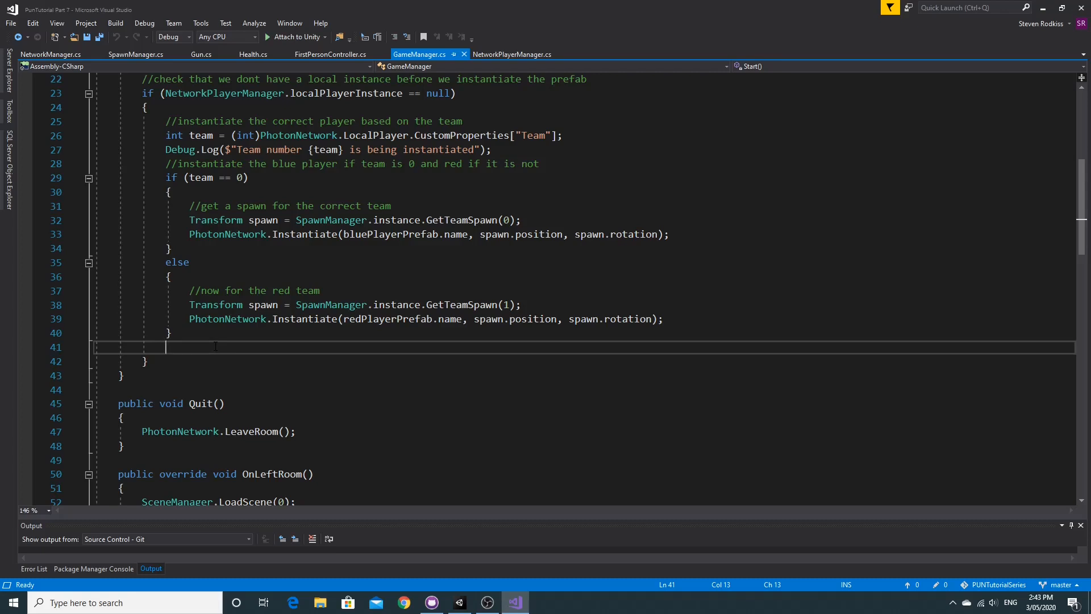